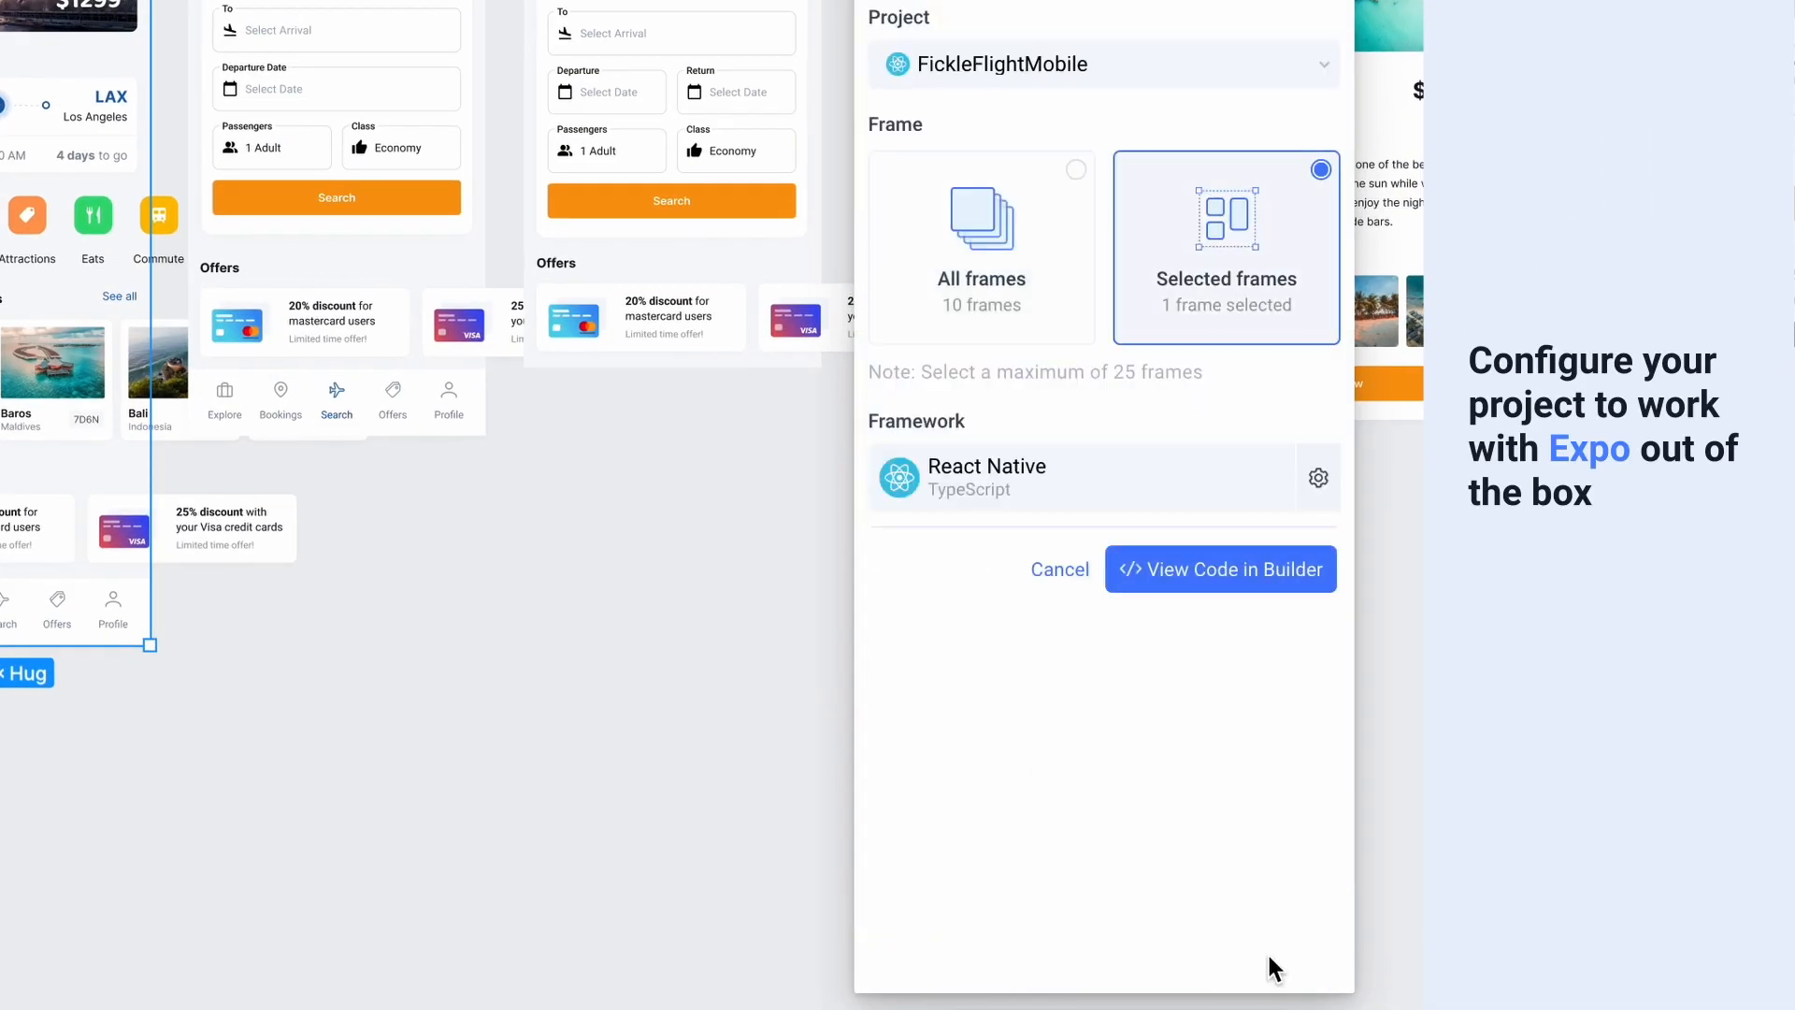
Step: Select all 10 frames and set the React Native export environment to Expo
left_click(980, 247)
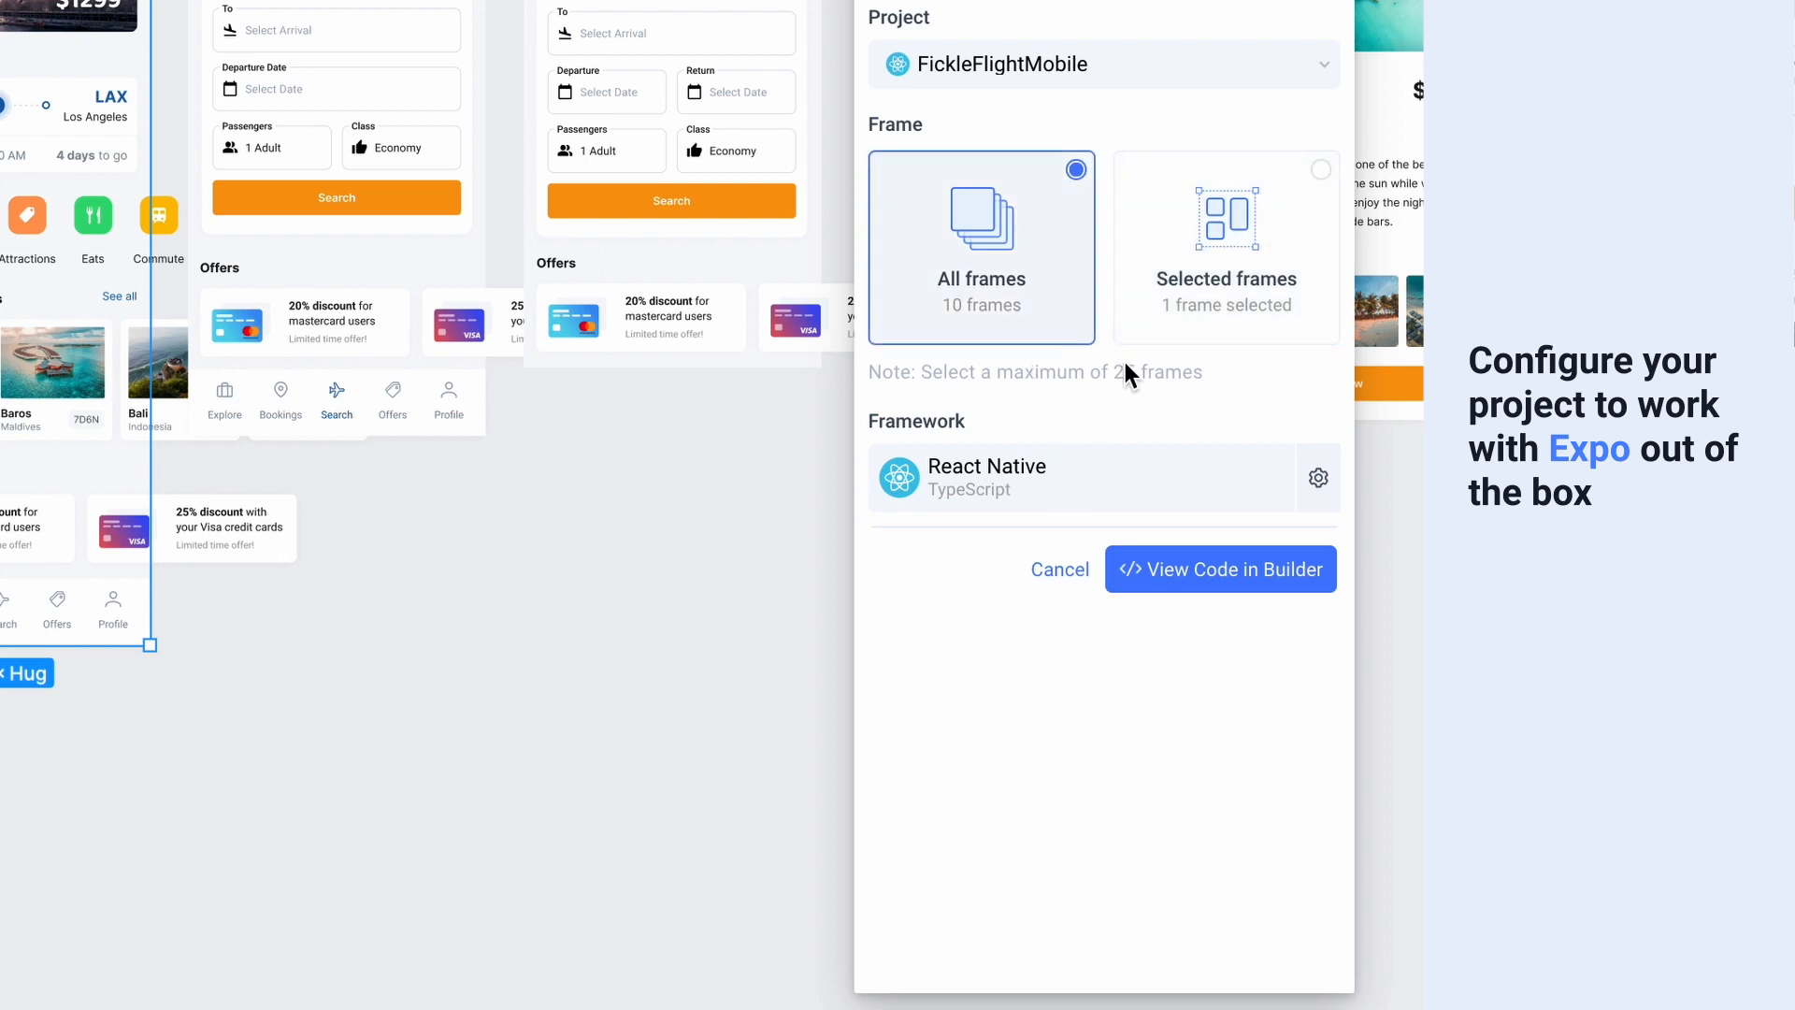
left_click(1316, 477)
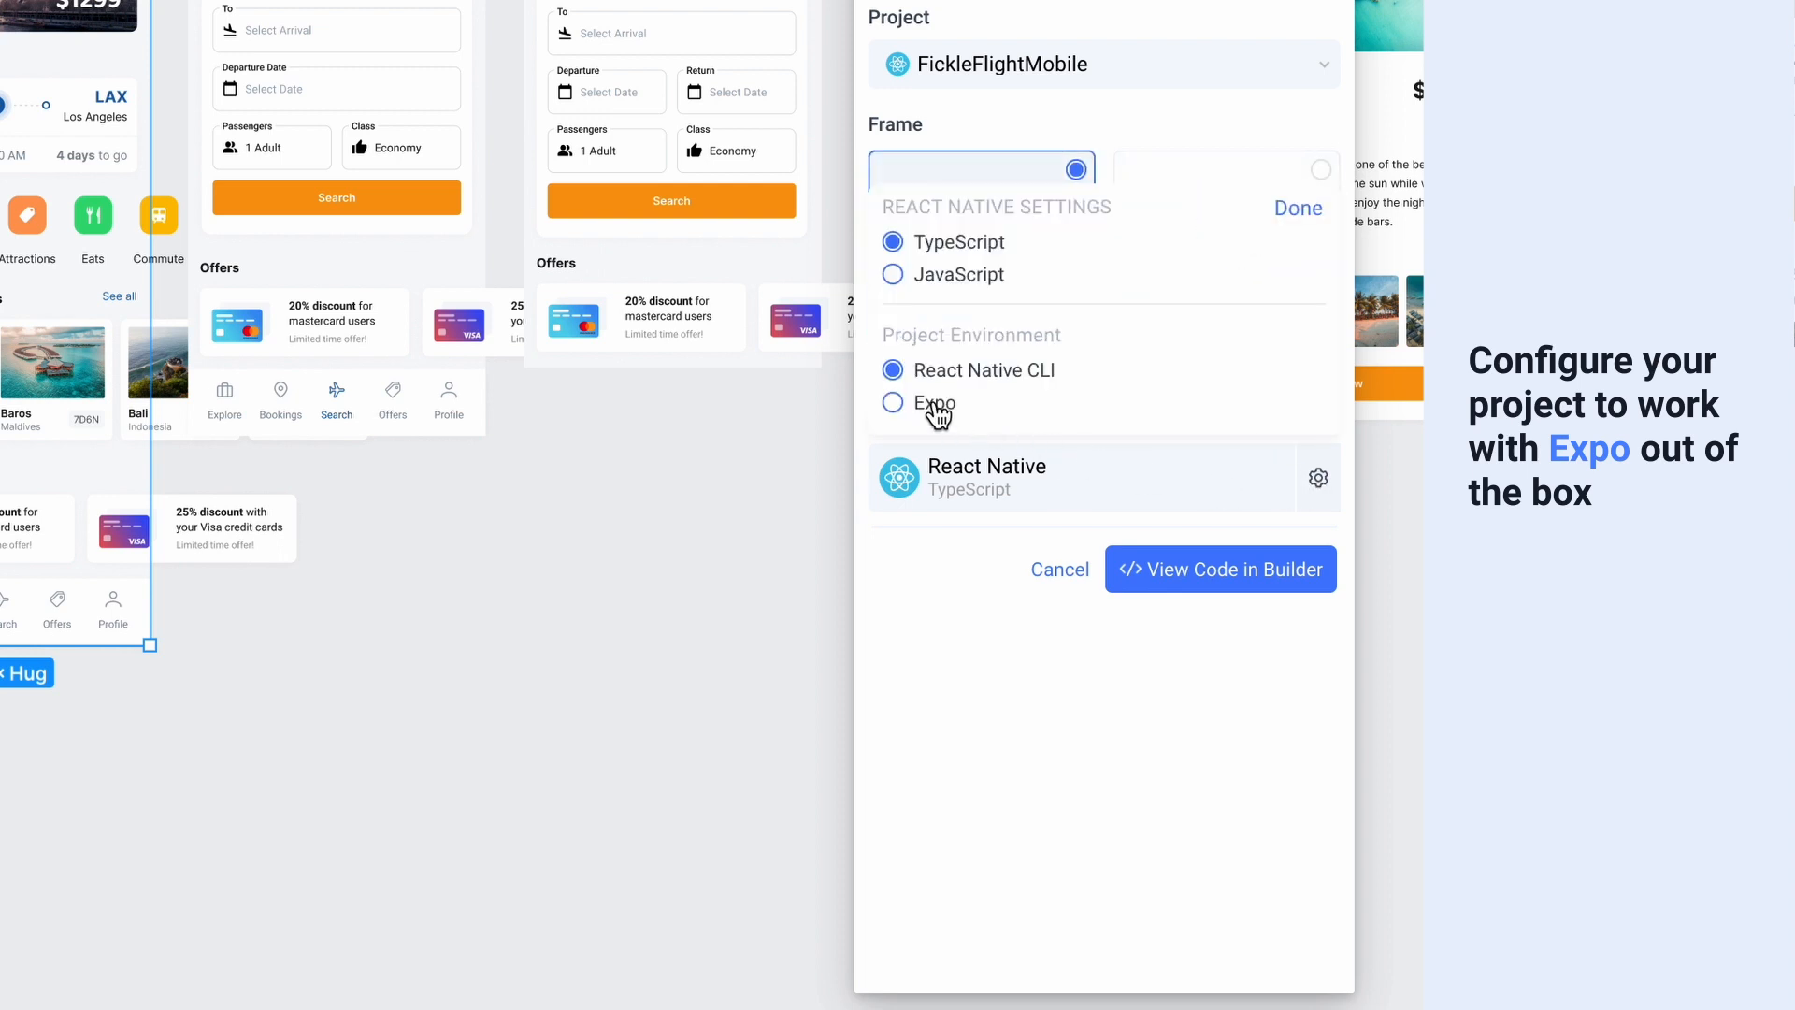
left_click(892, 402)
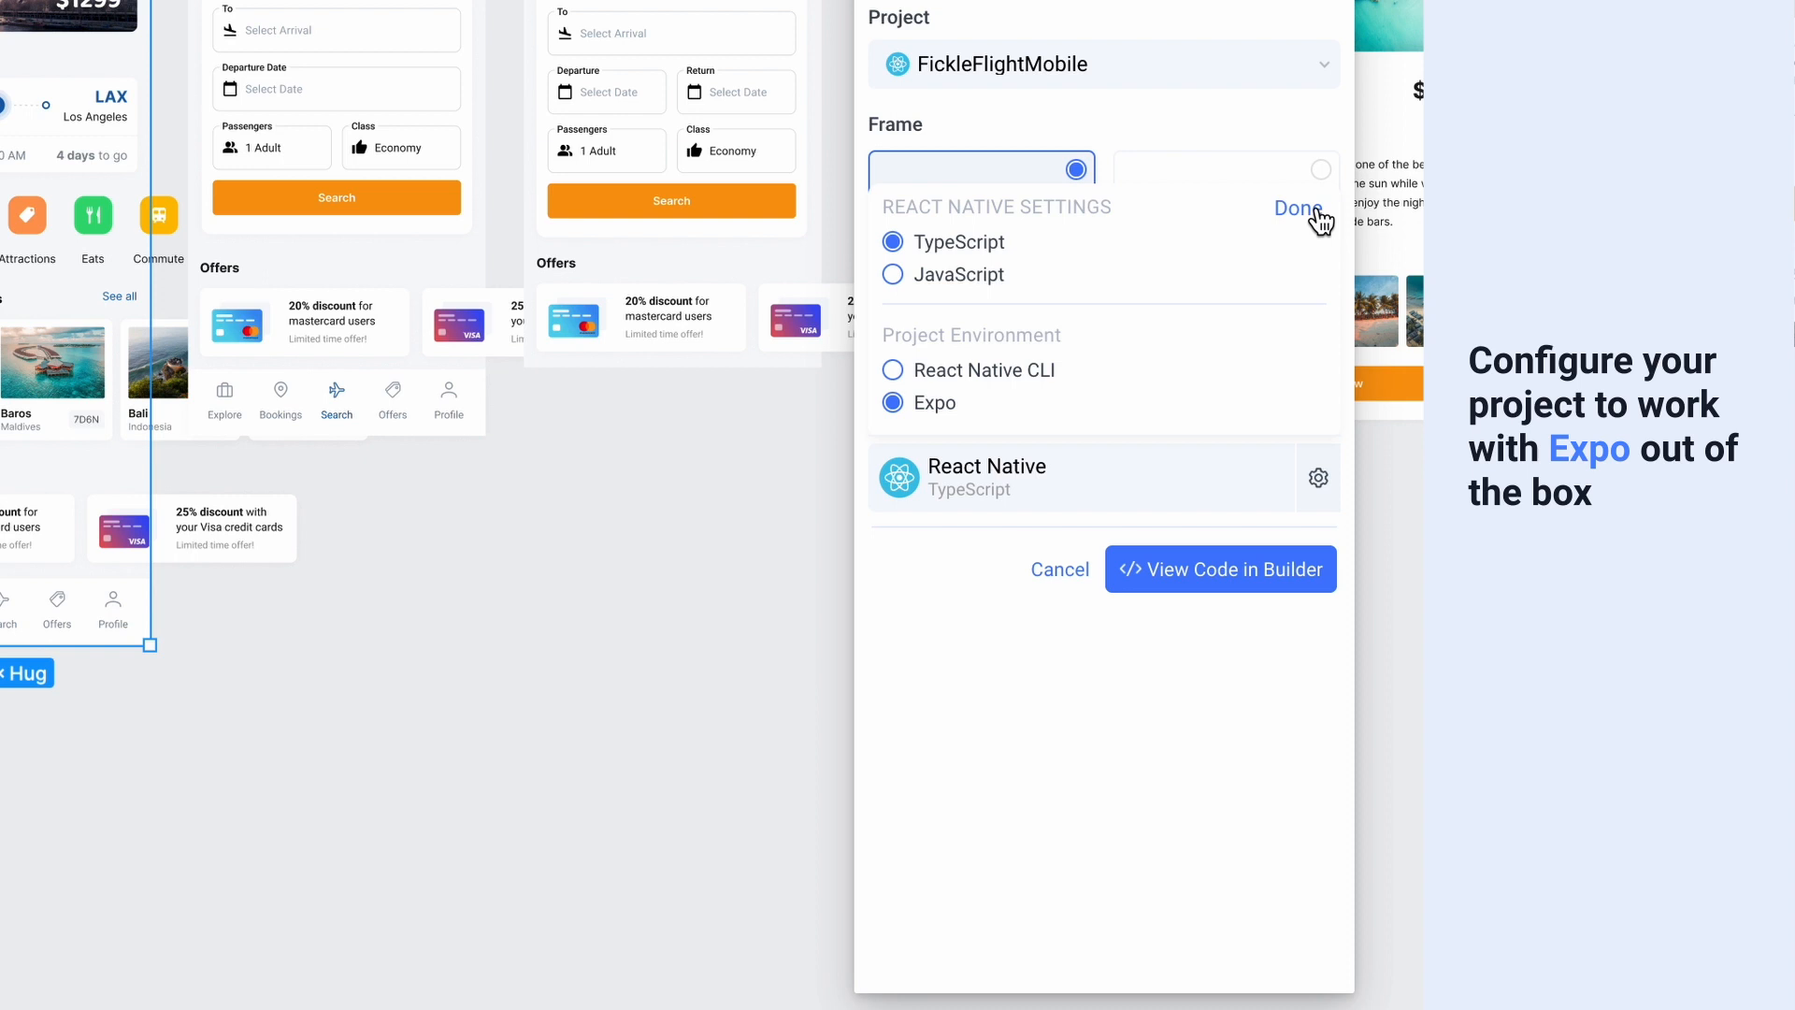
left_click(1222, 568)
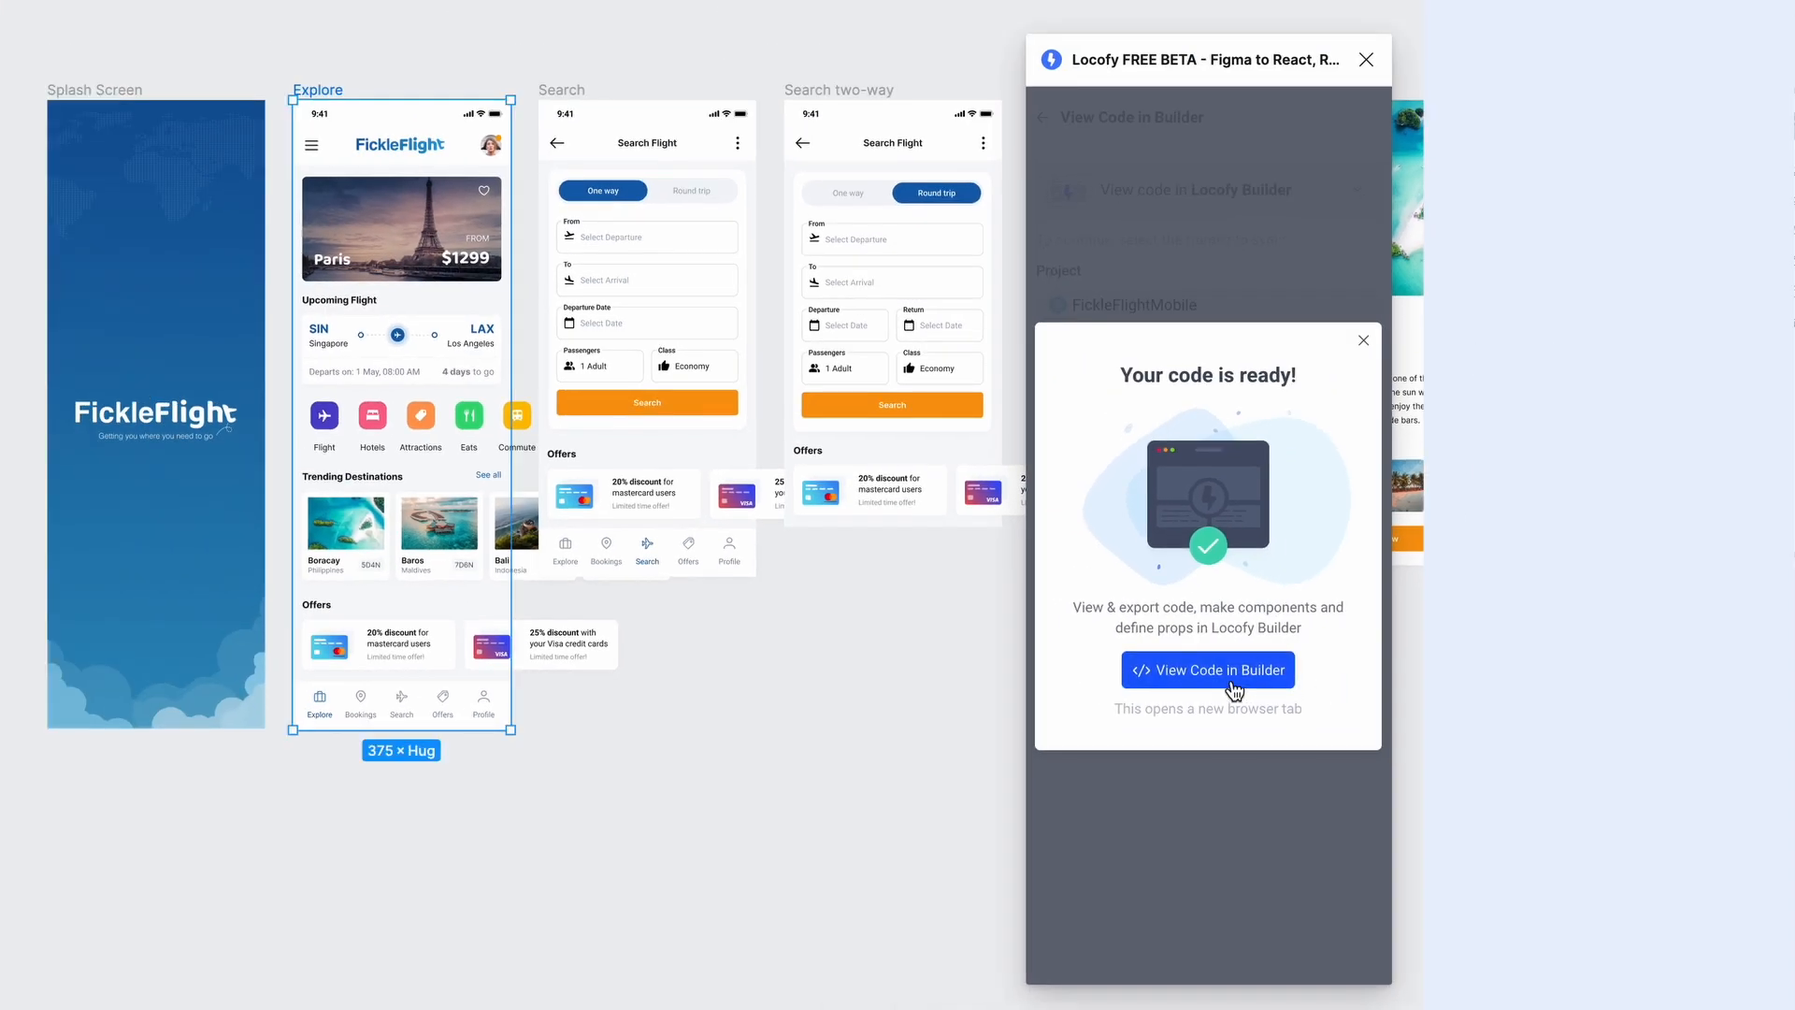
Step: View the FickleFlightMobile code in Builder and confirm the export of all screens and components
left_click(1206, 670)
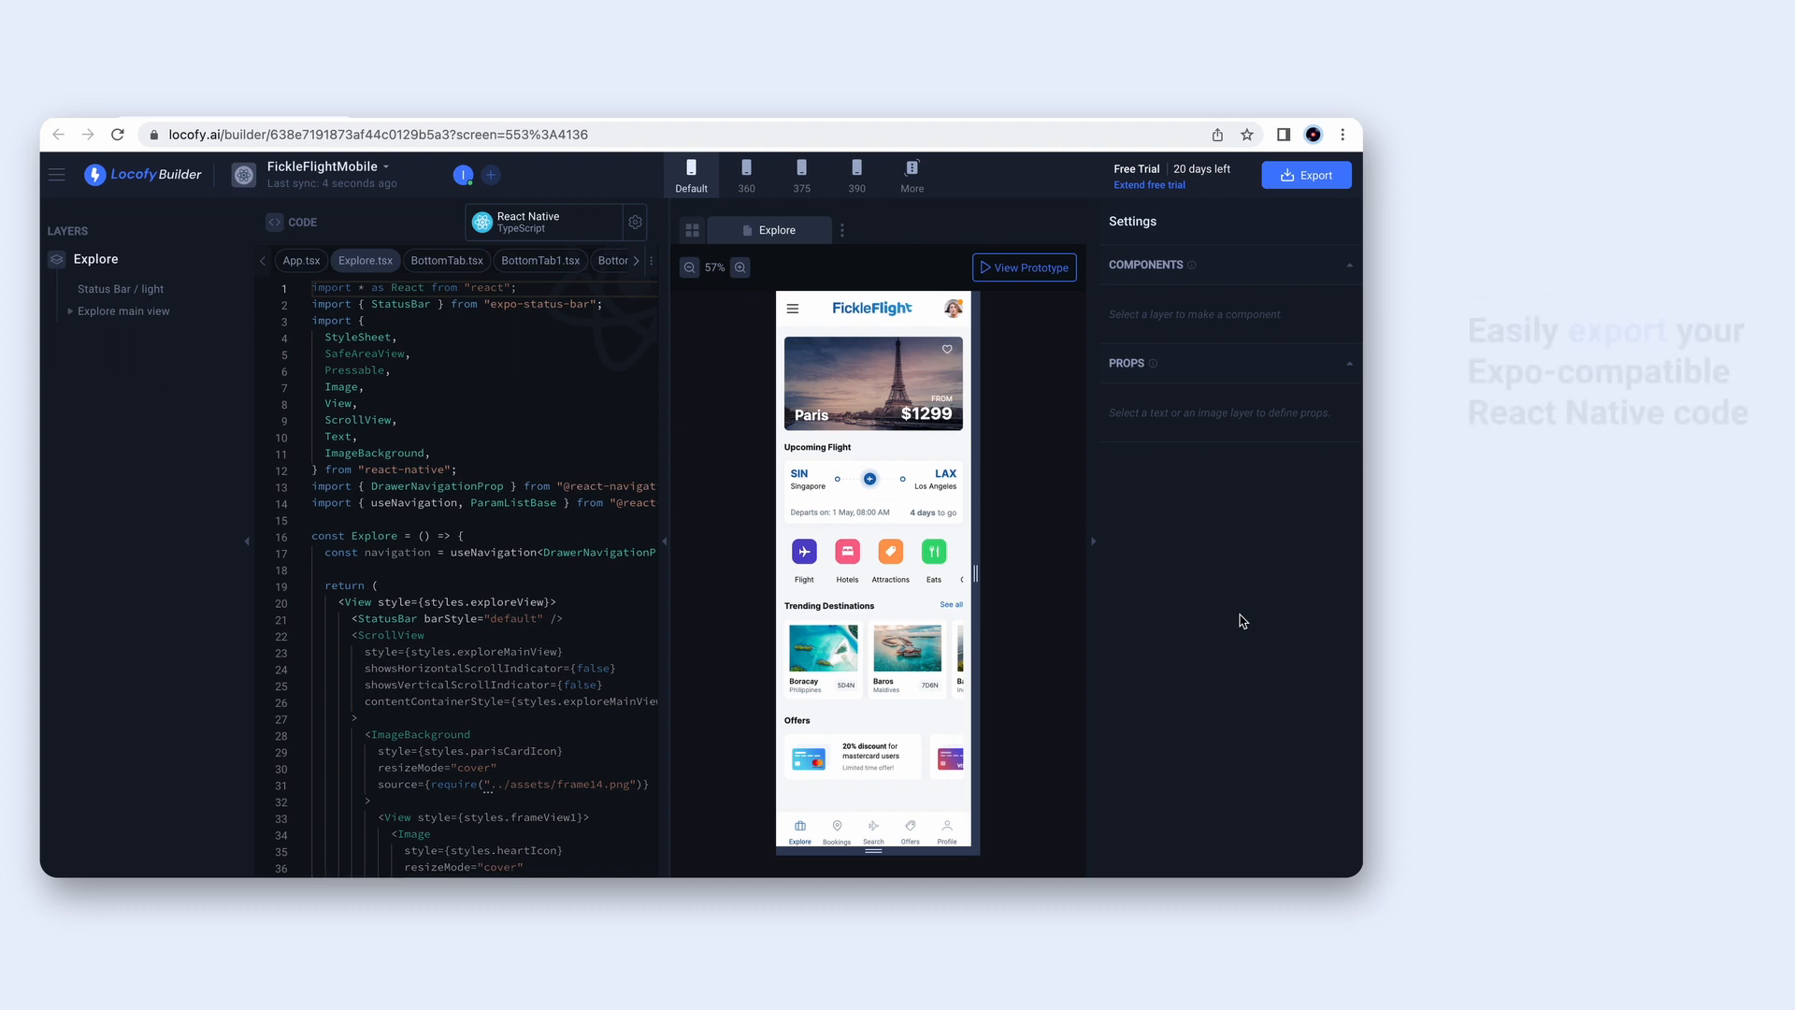
left_click(1308, 175)
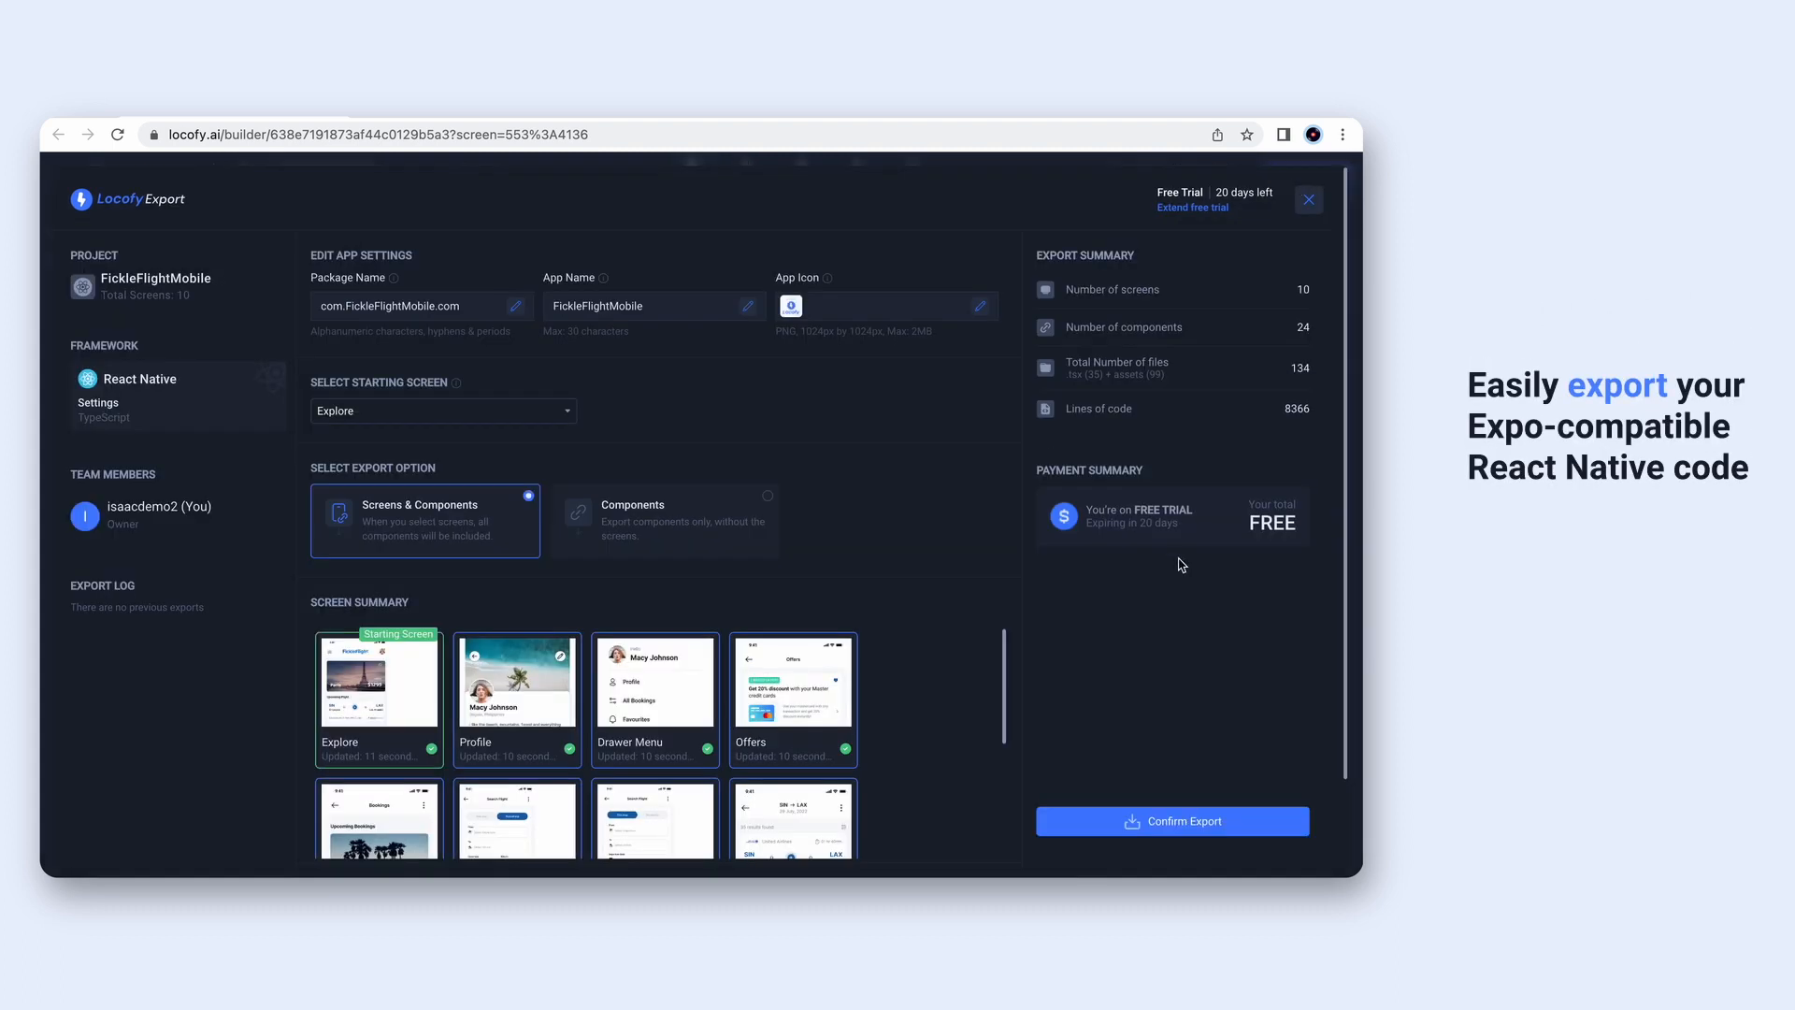
left_click(1170, 821)
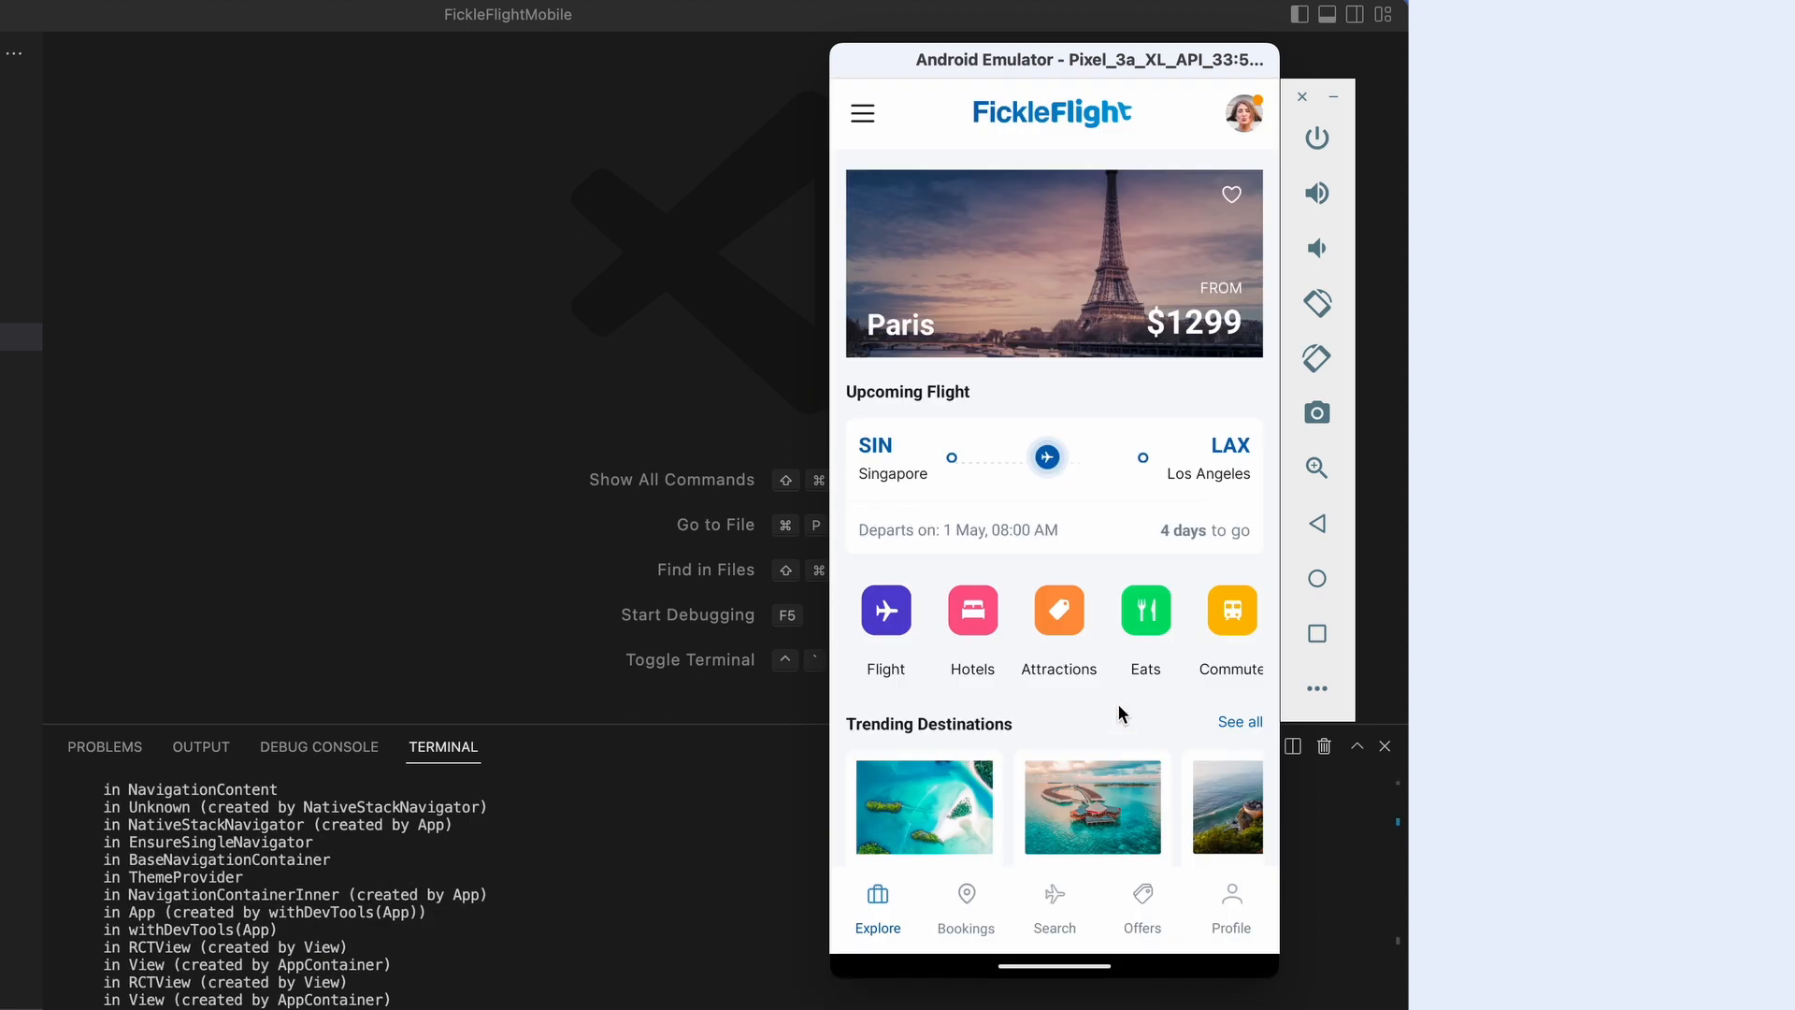
left_click(965, 905)
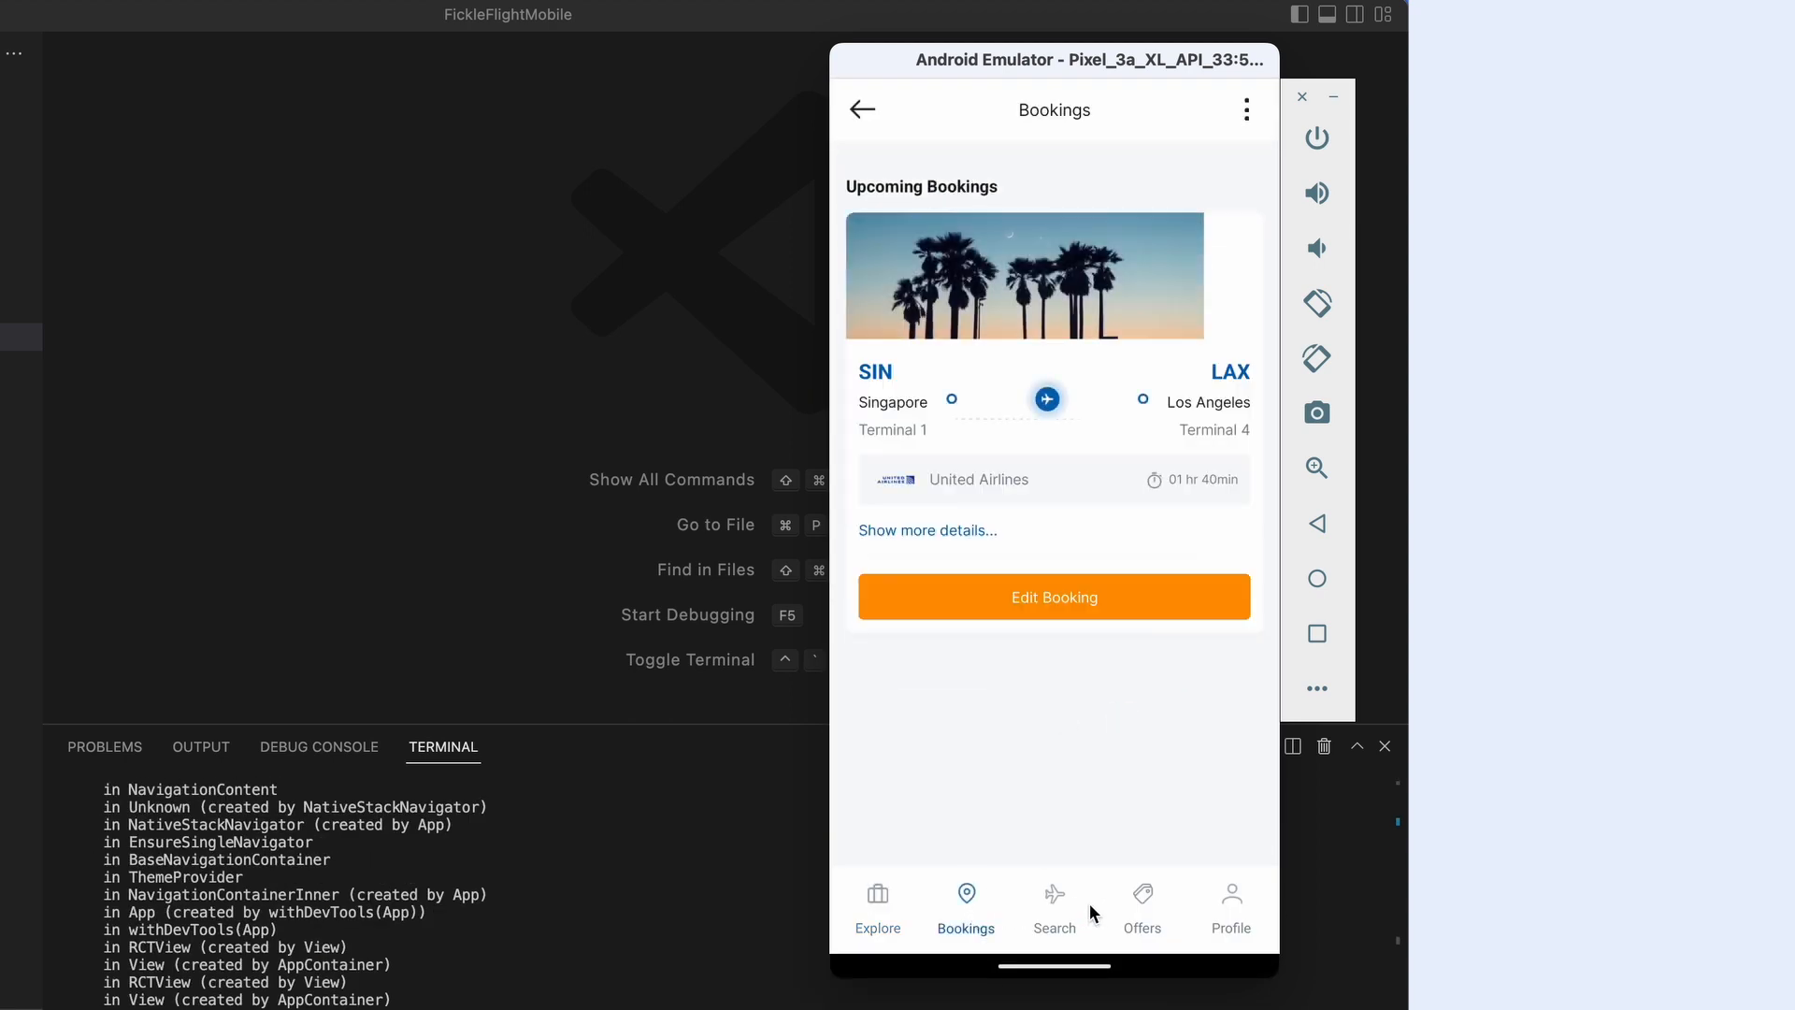
left_click(877, 907)
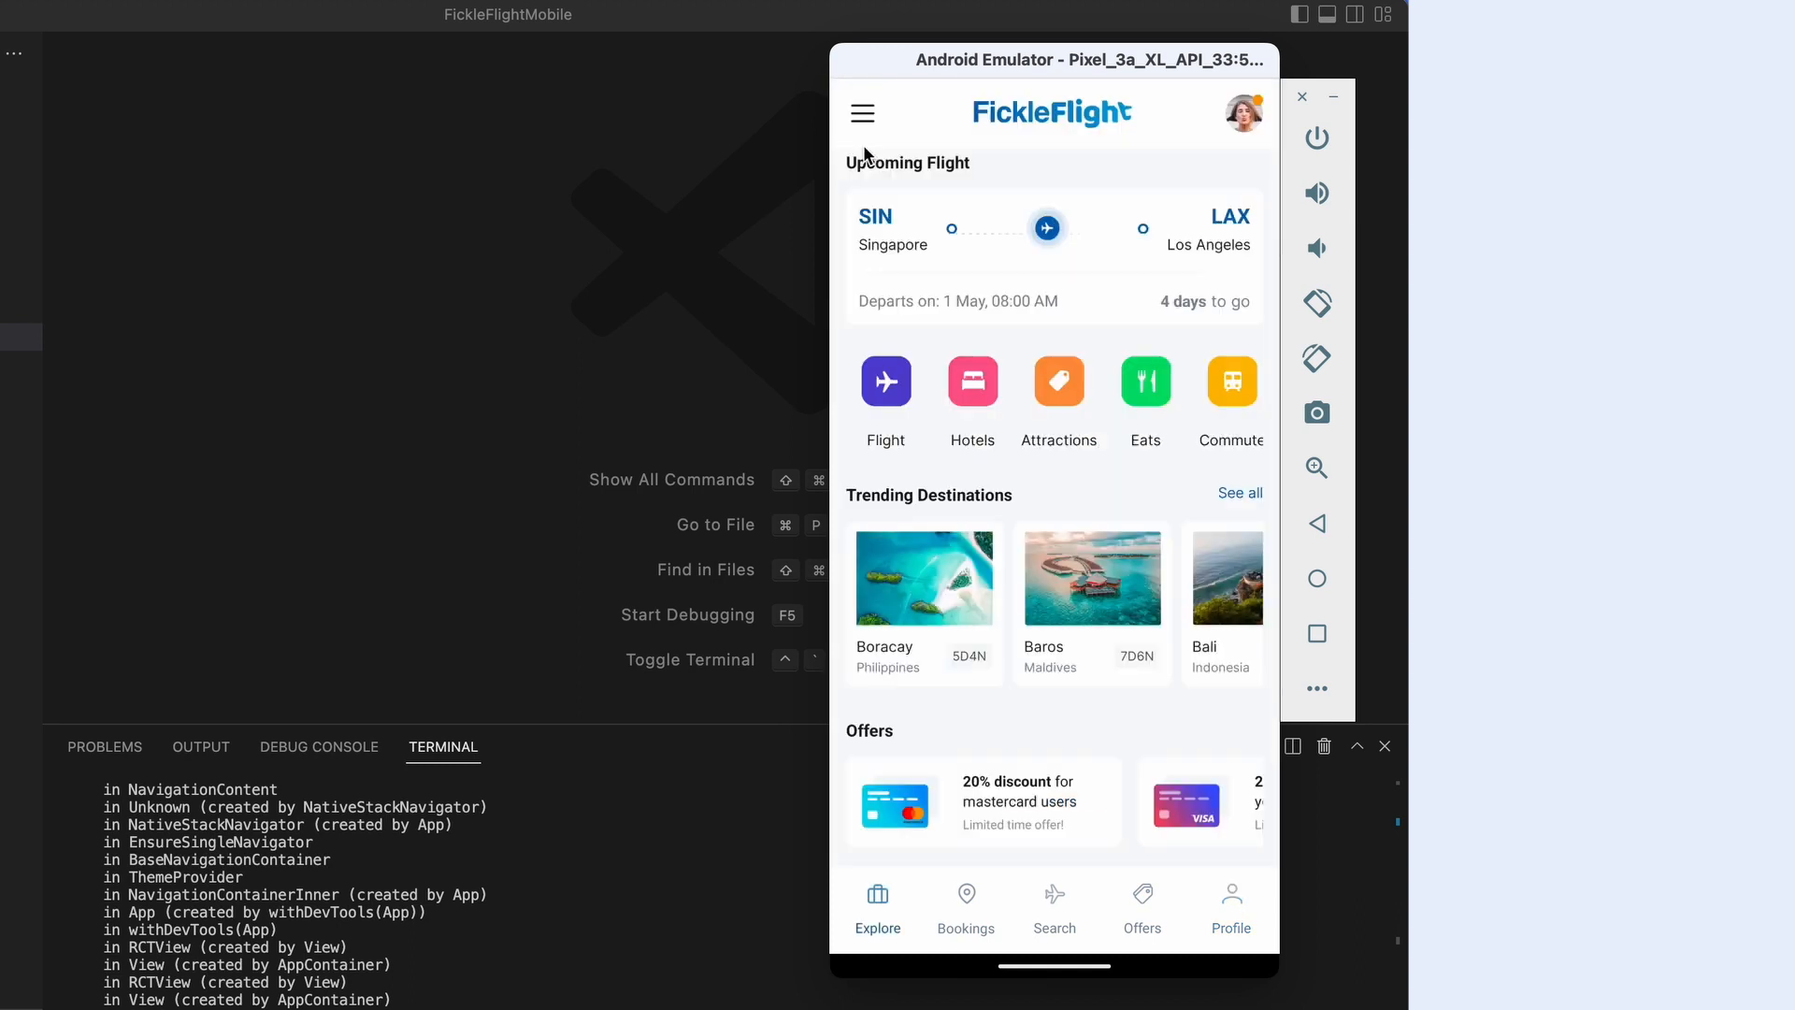
left_click(1231, 905)
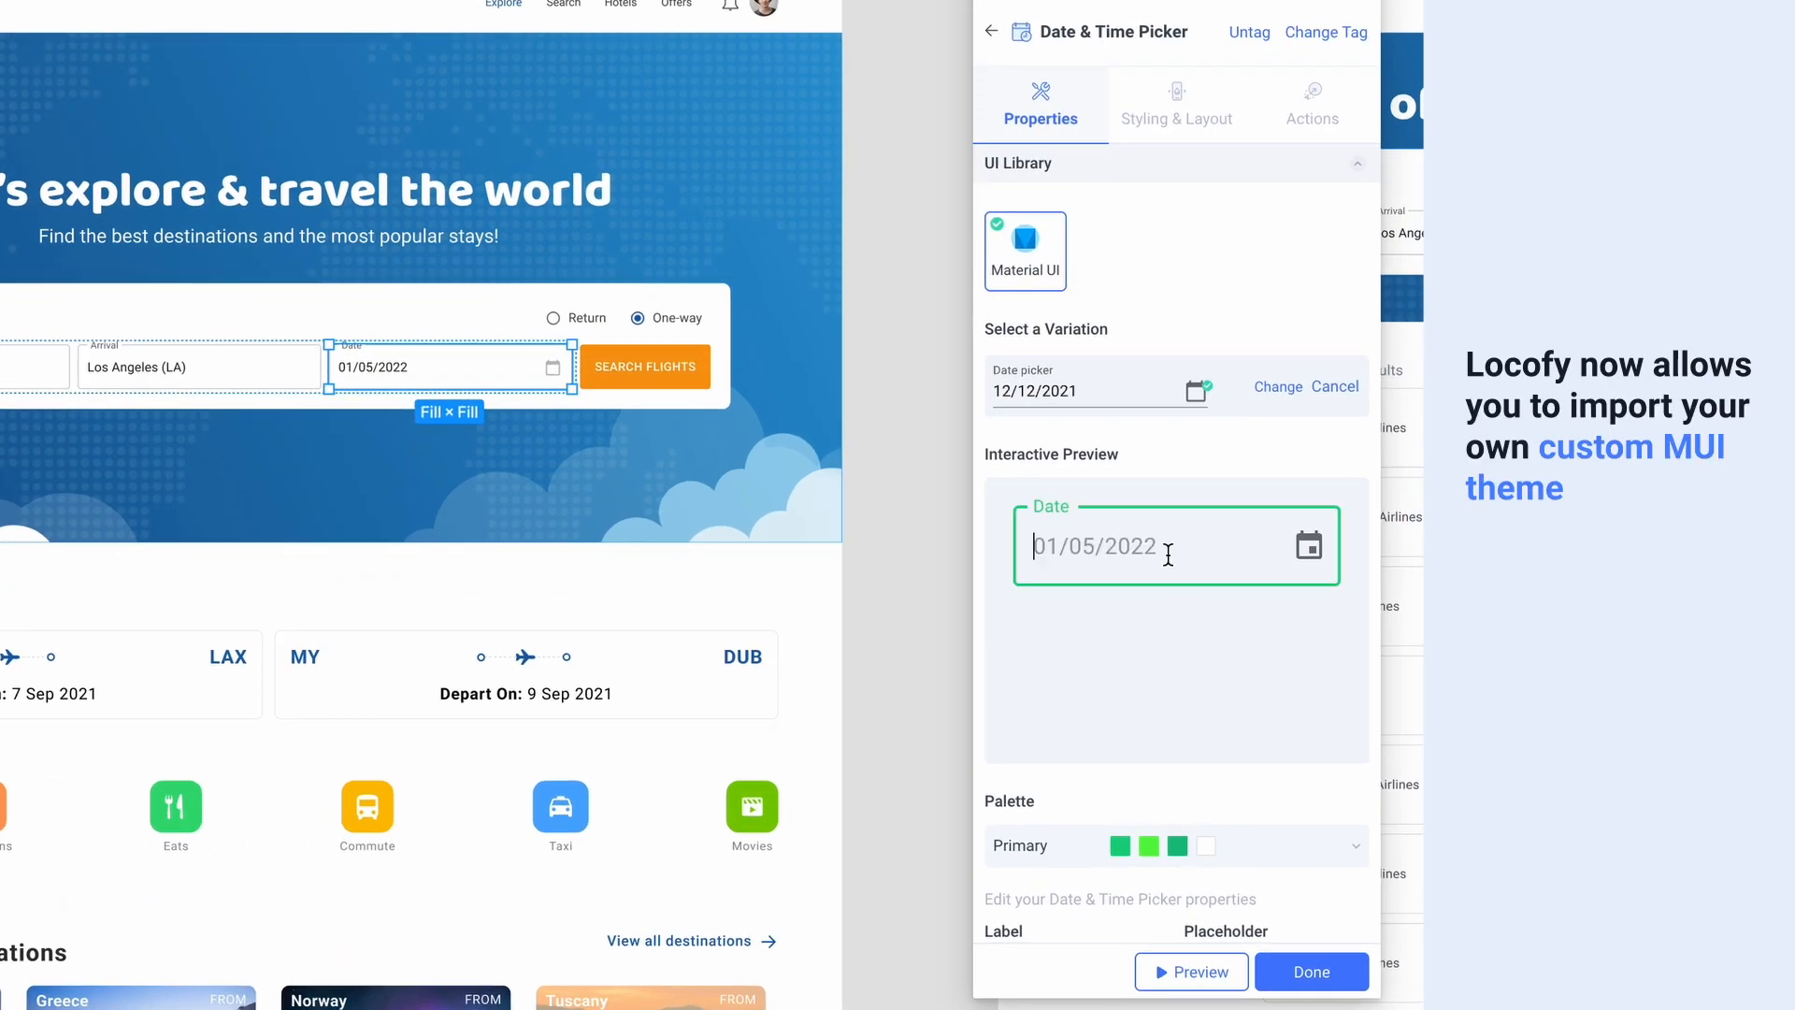
Step: Turn on Use Custom Theme with the pasted MUI theme so the date picker can use myPalette
scroll("down", 3)
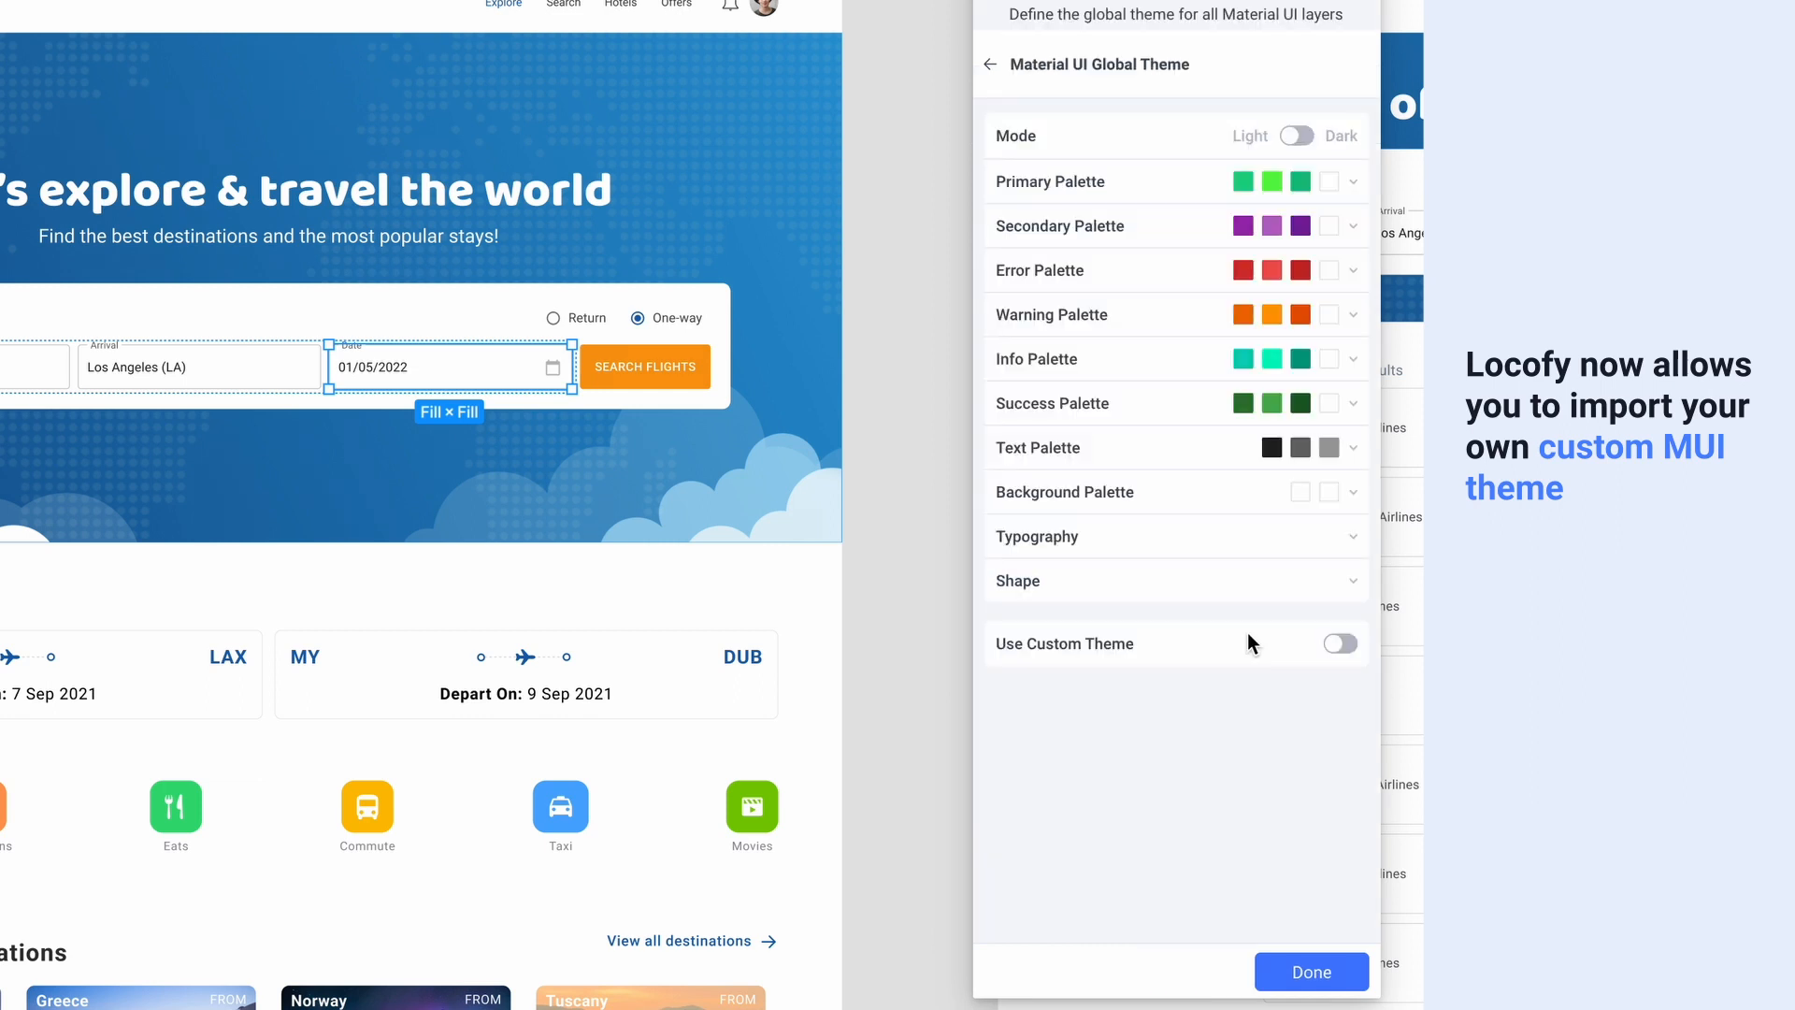
left_click(1338, 644)
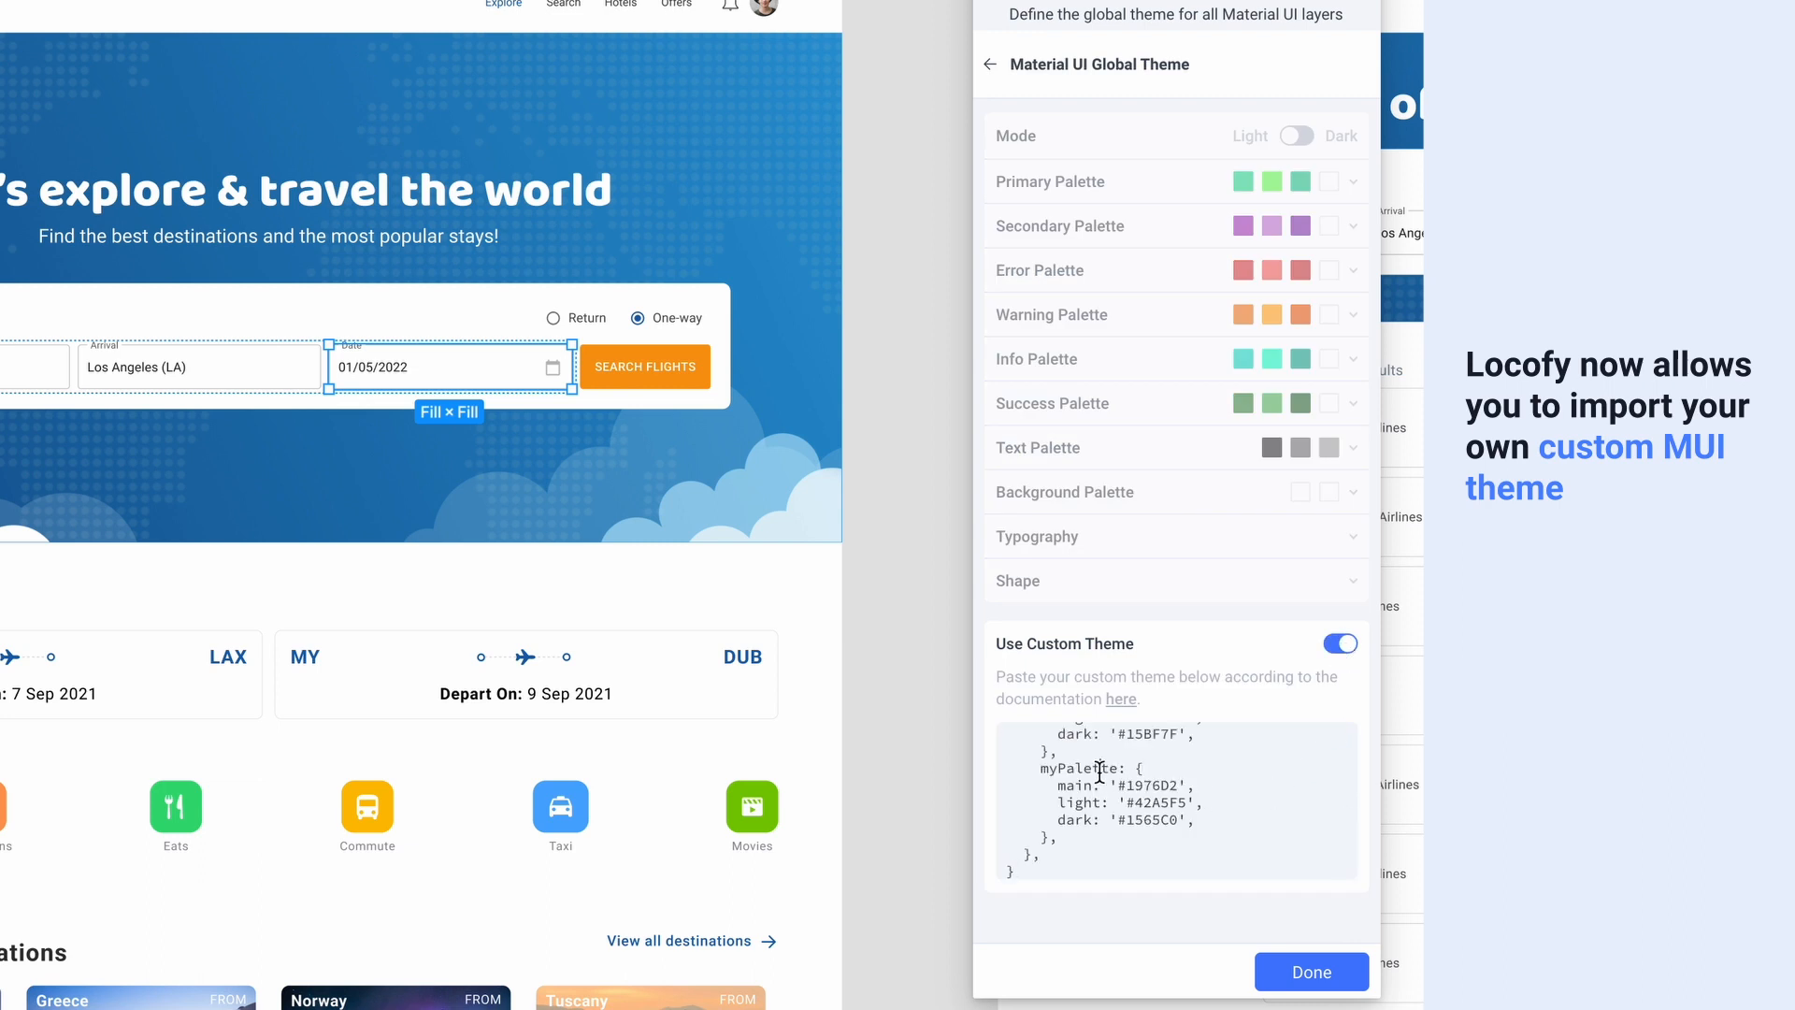
left_click(989, 63)
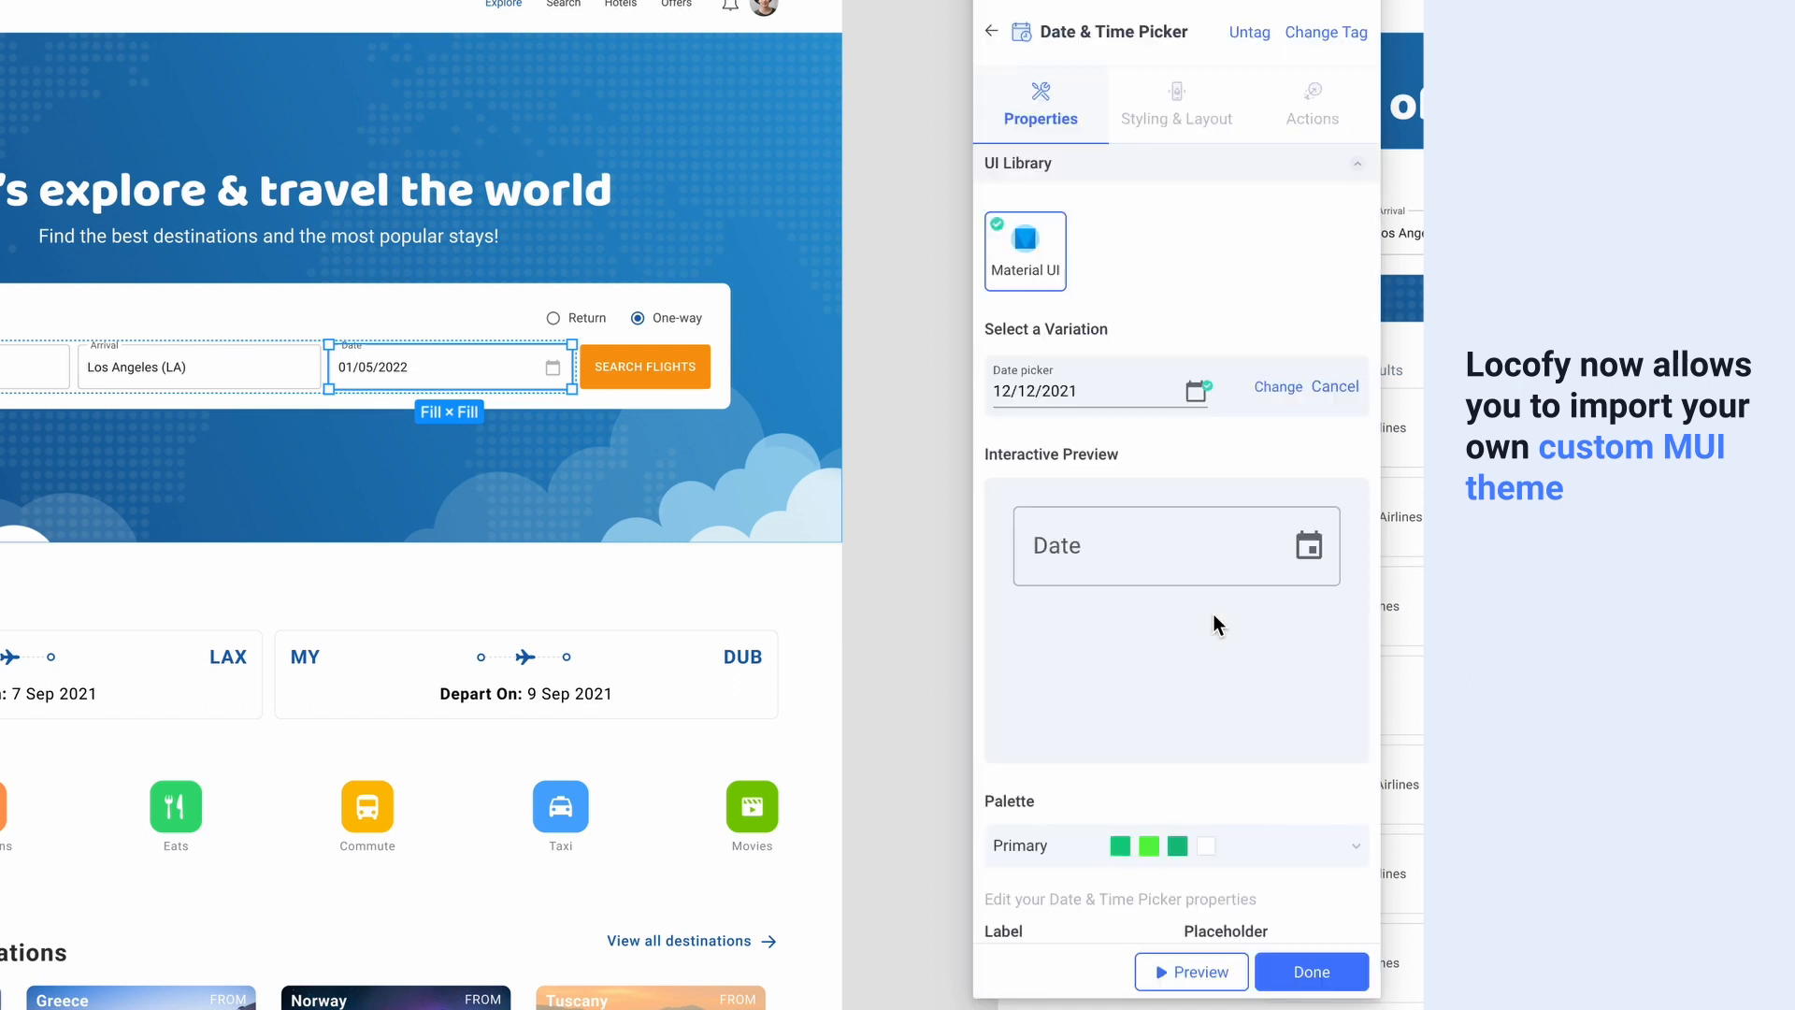
scroll("down", 3)
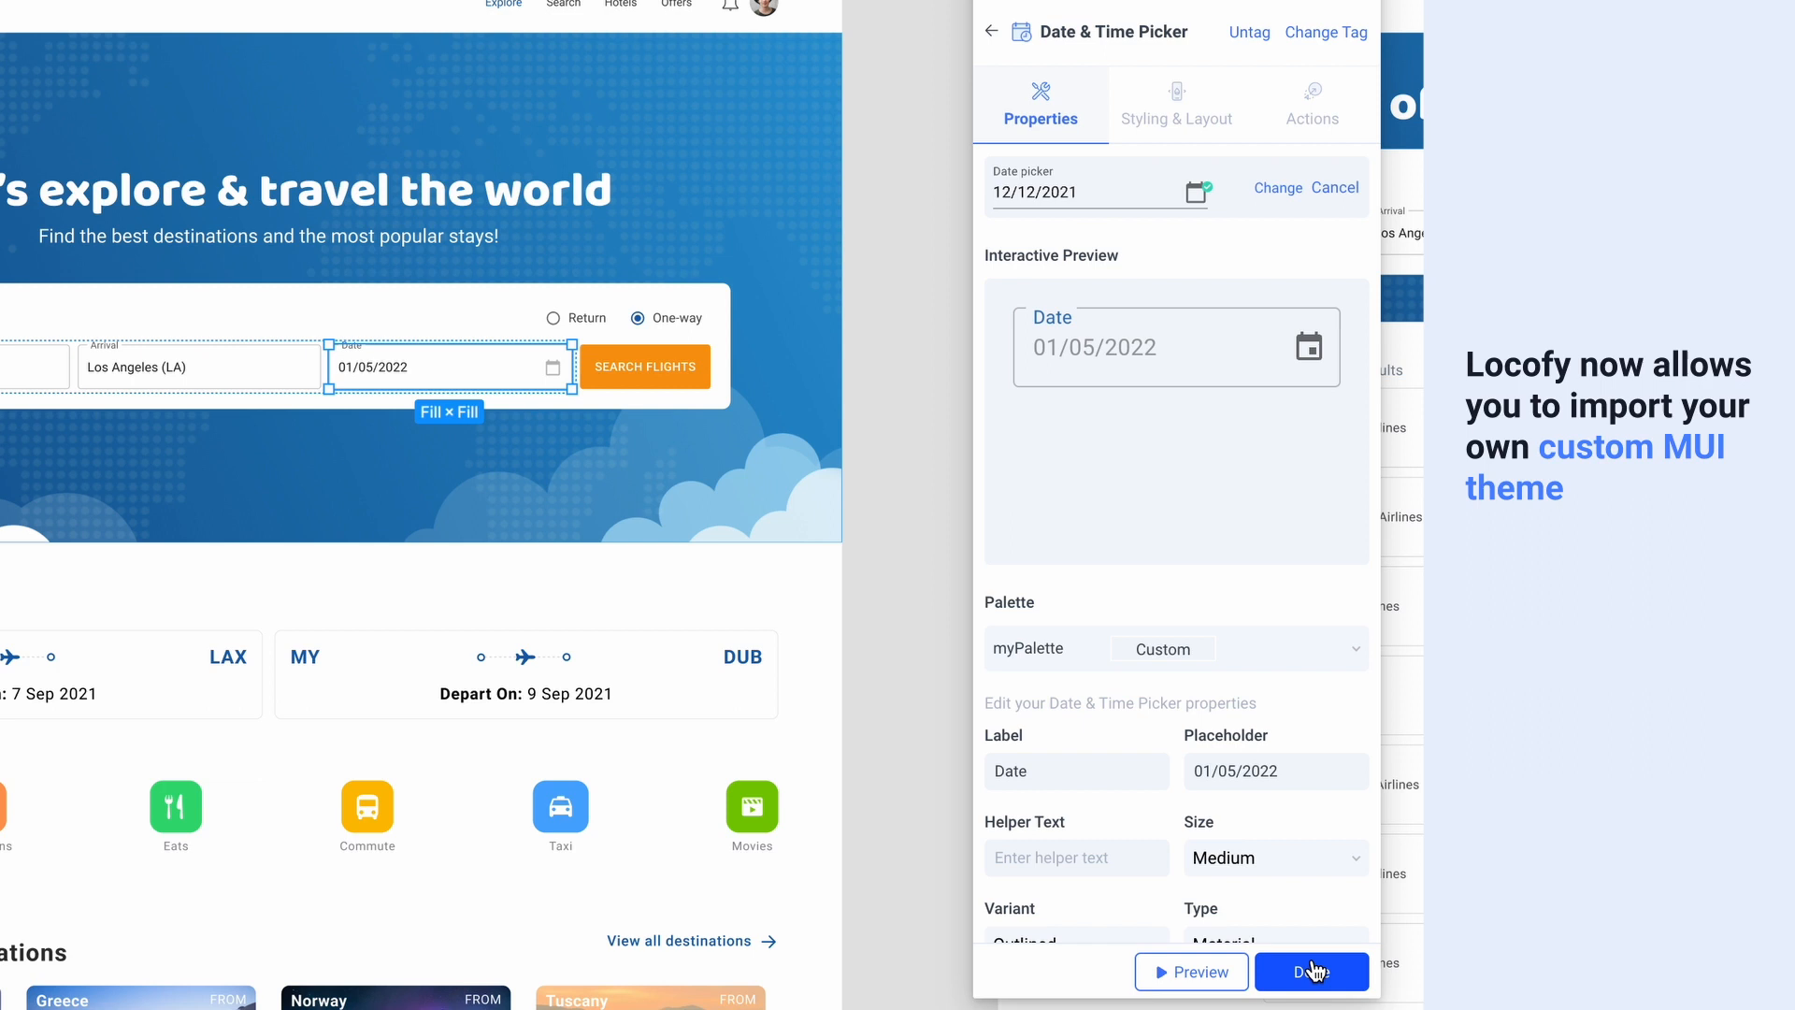
Step: Sync all four frames to Builder and save the title 'FickleFlight - Best Travel App' with a meta description
left_click(1311, 970)
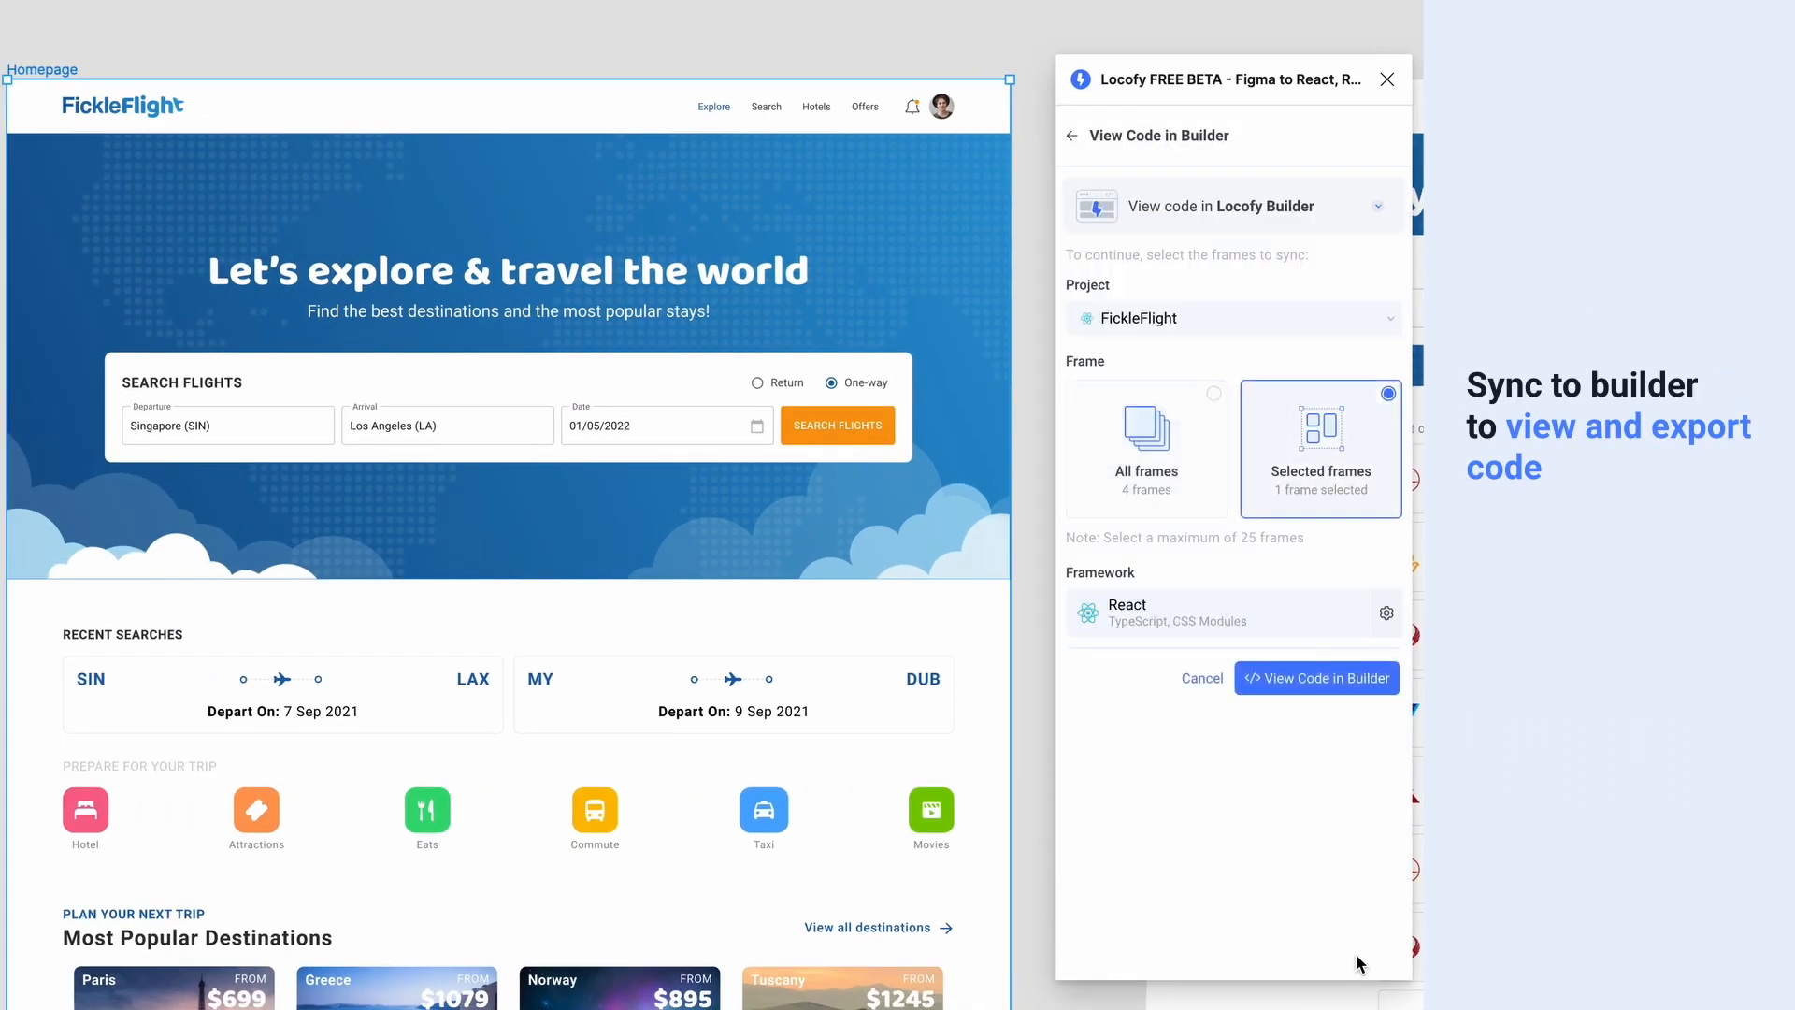
left_click(1144, 449)
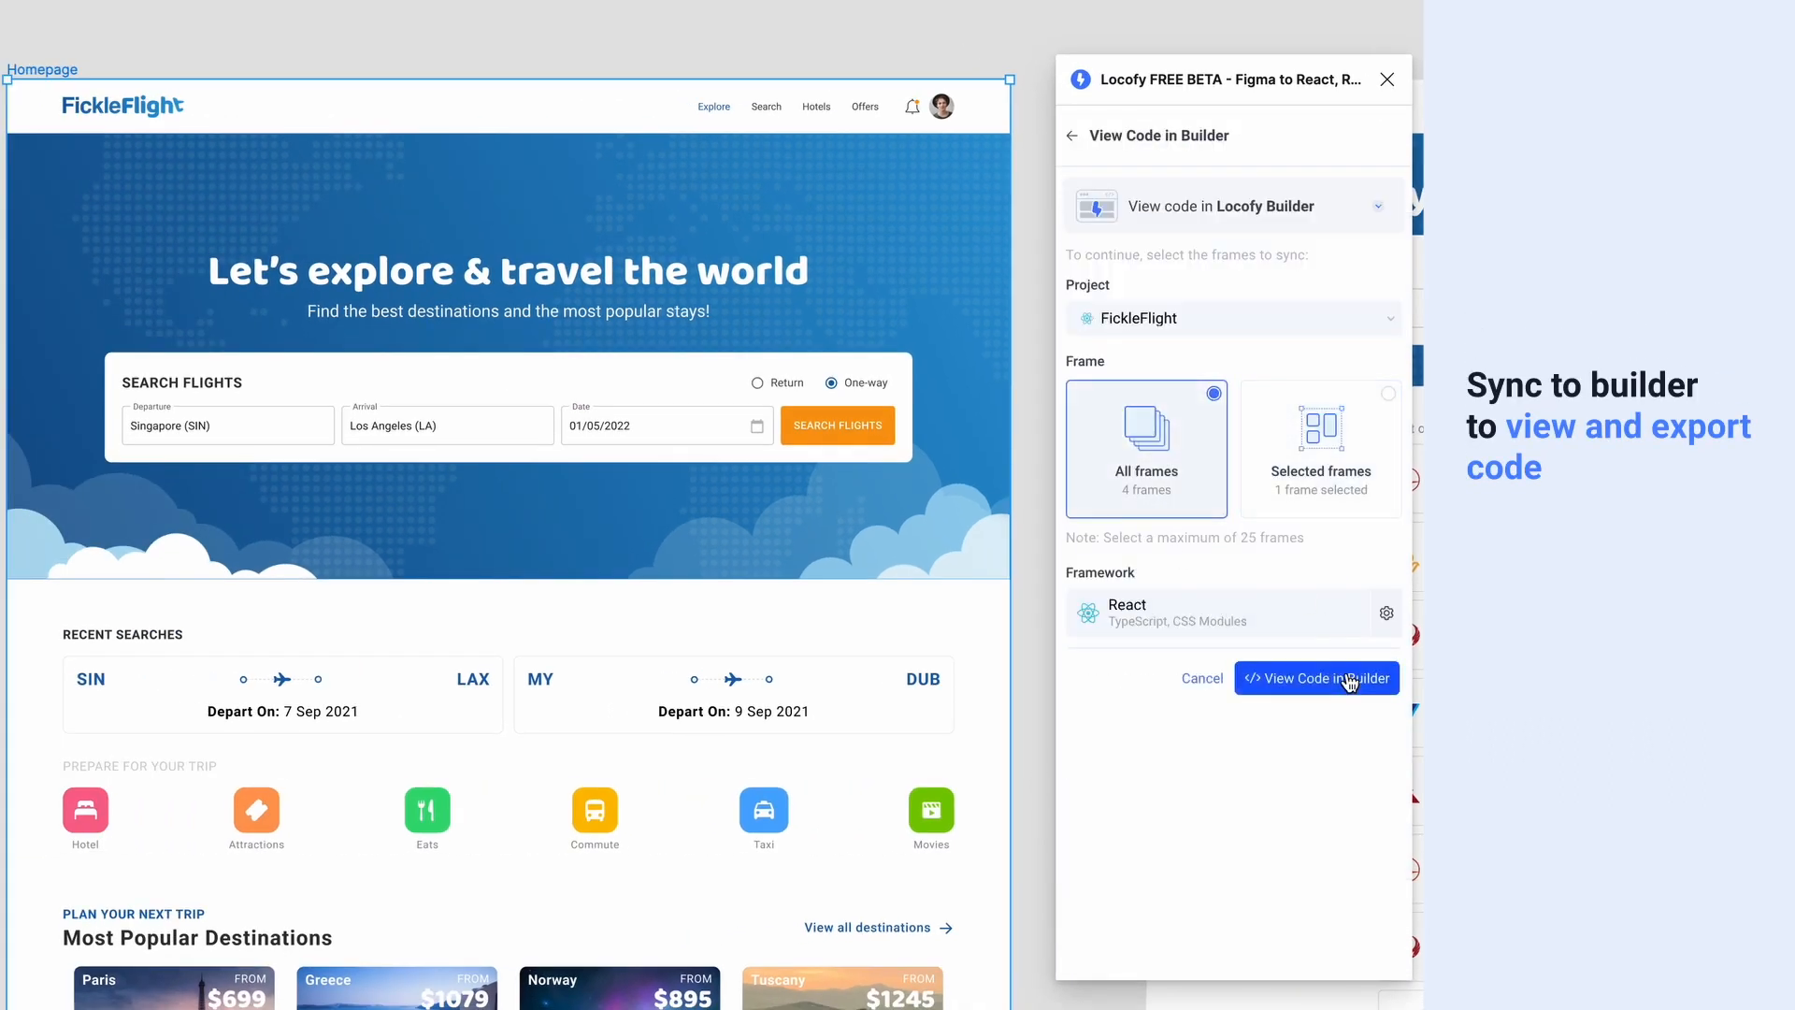
left_click(1316, 677)
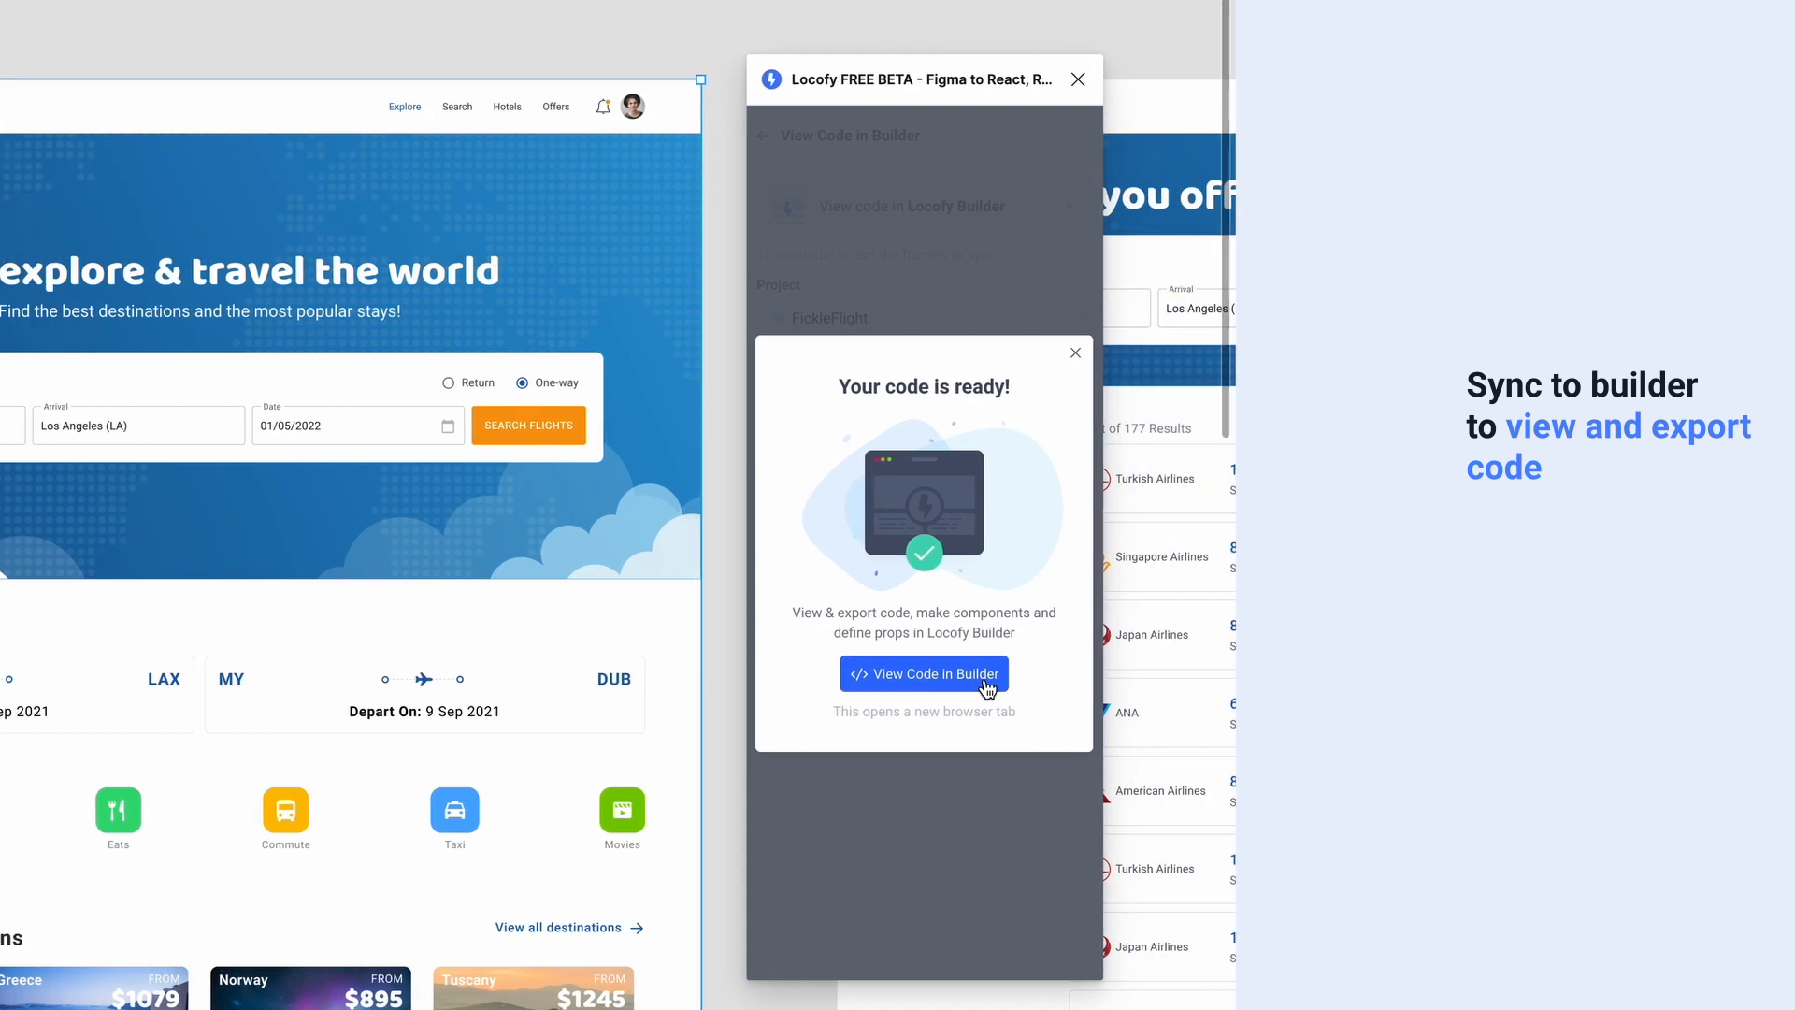
left_click(924, 673)
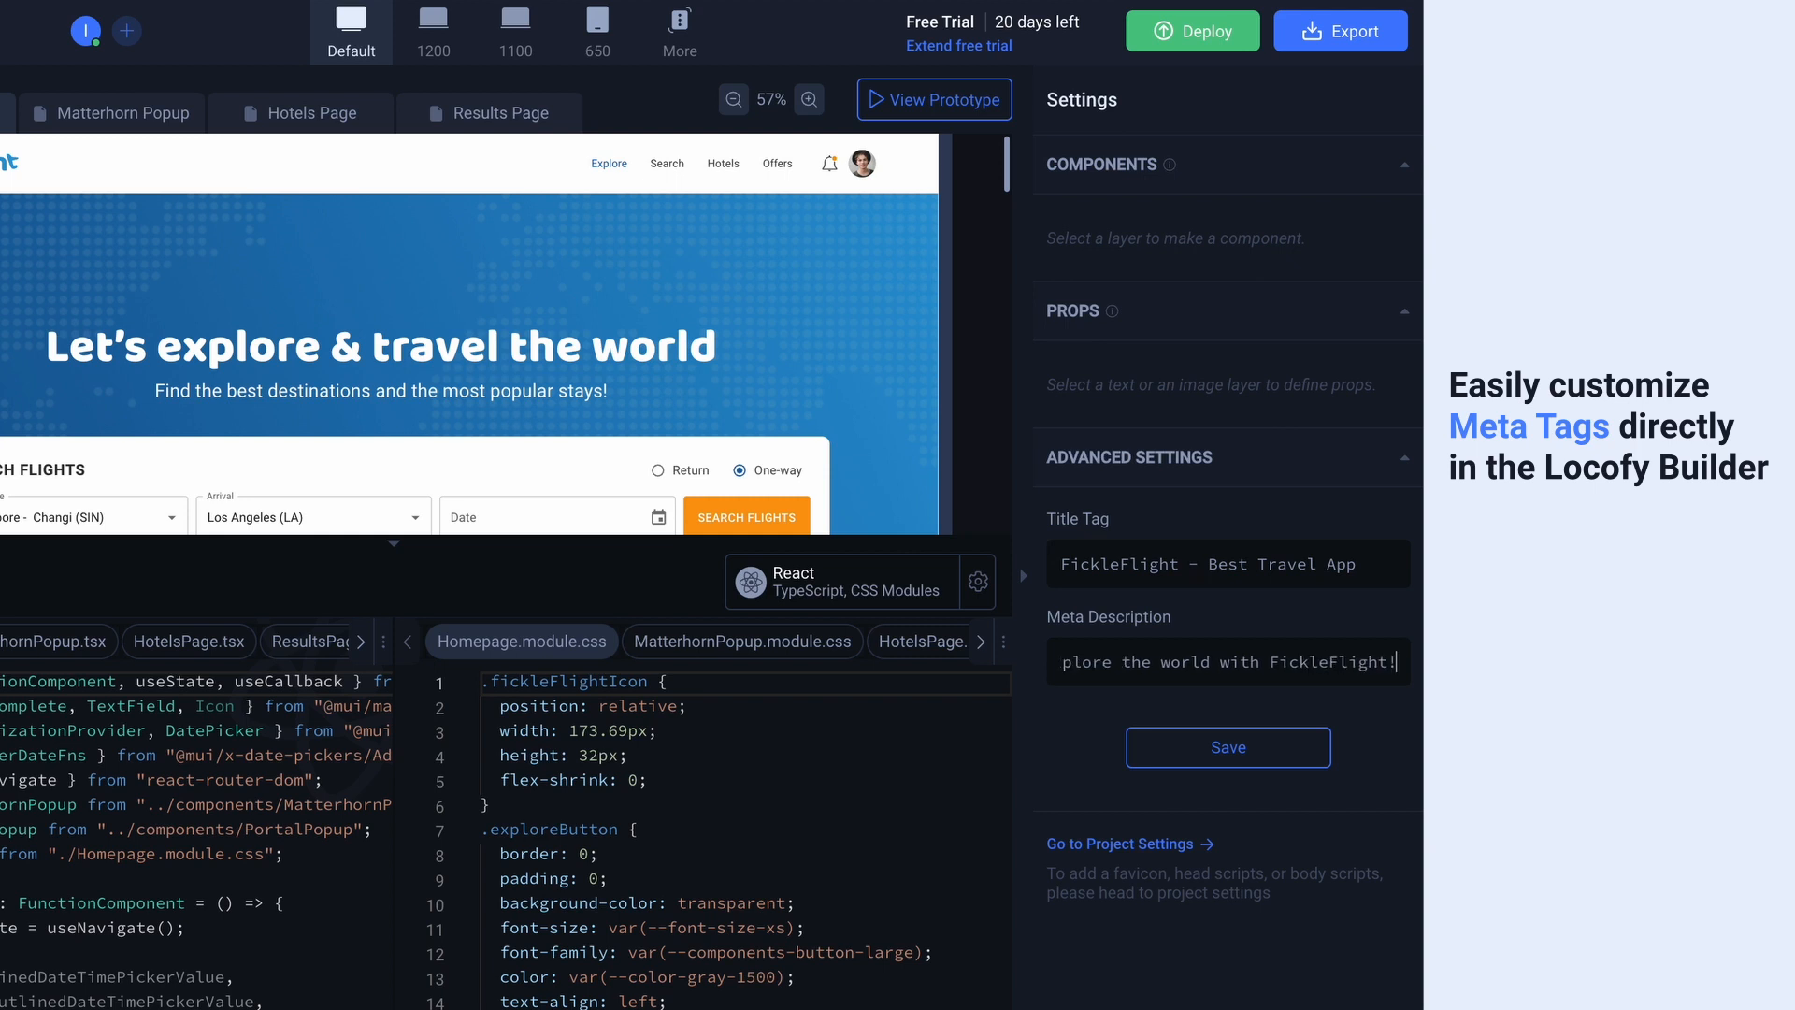
left_click(1226, 748)
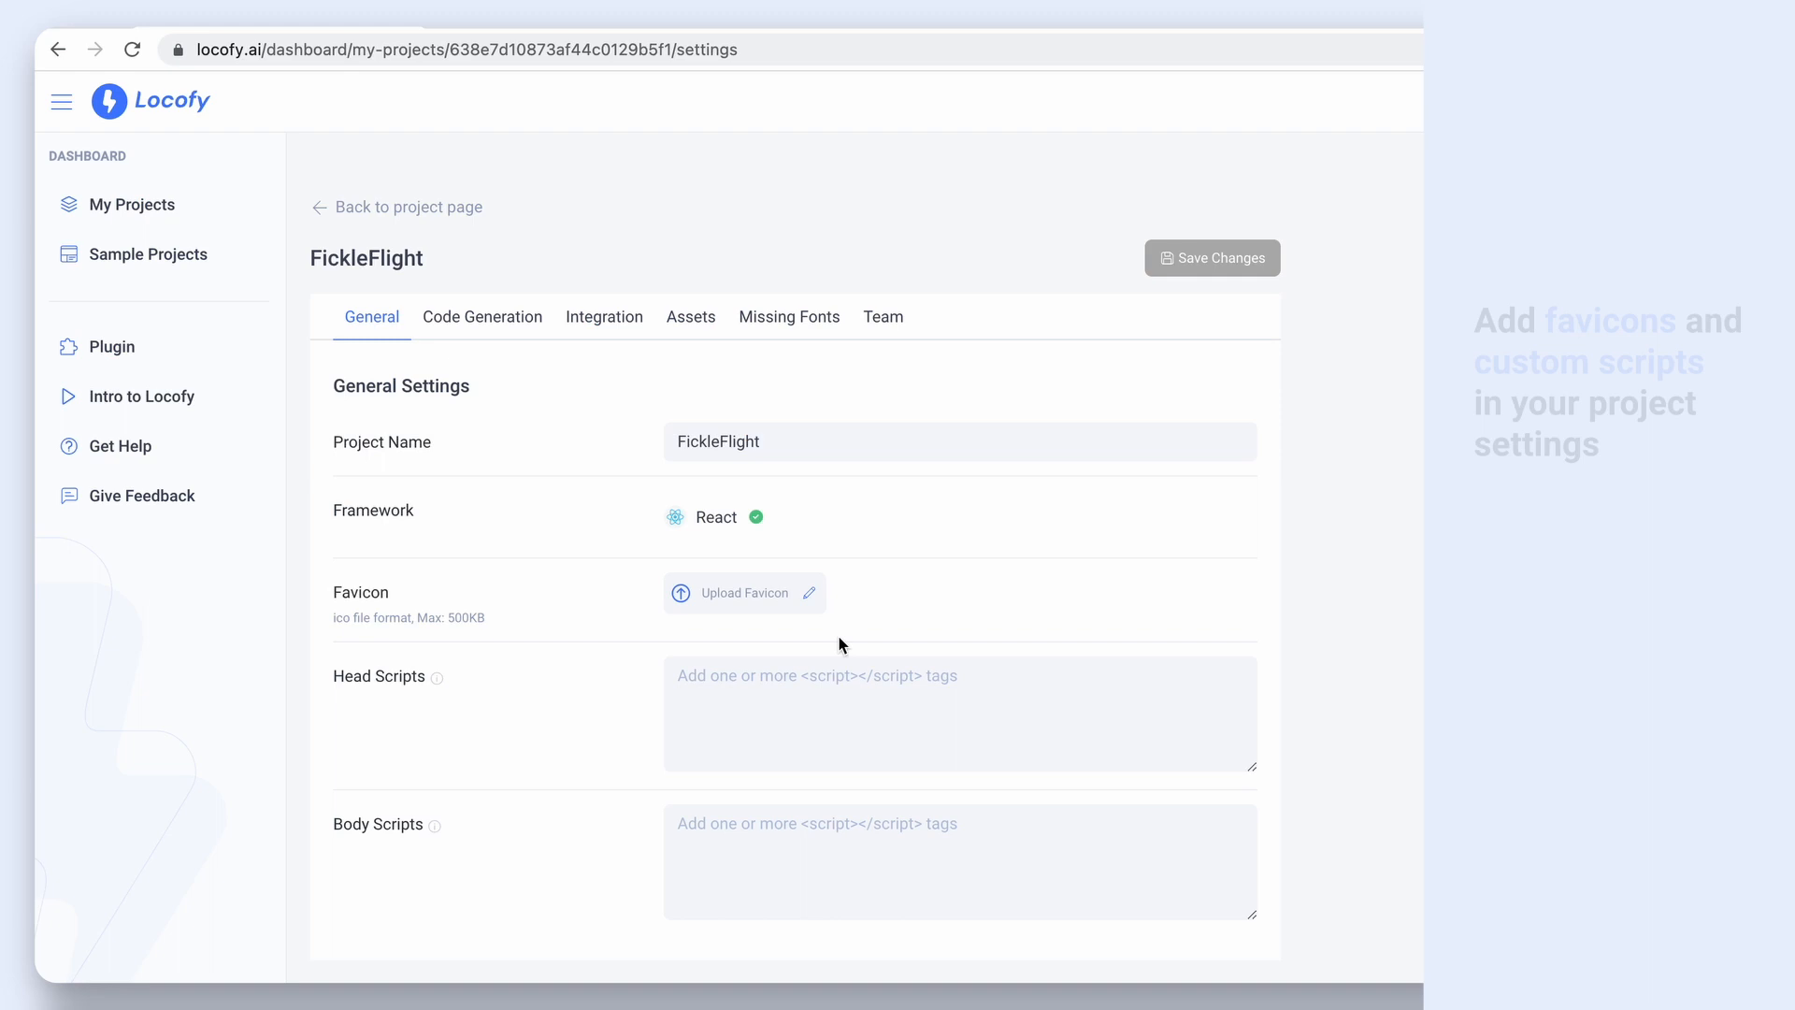
Step: Upload favicon.ico as the project favicon and add the Google Analytics <script> to Head Scripts
left_click(742, 593)
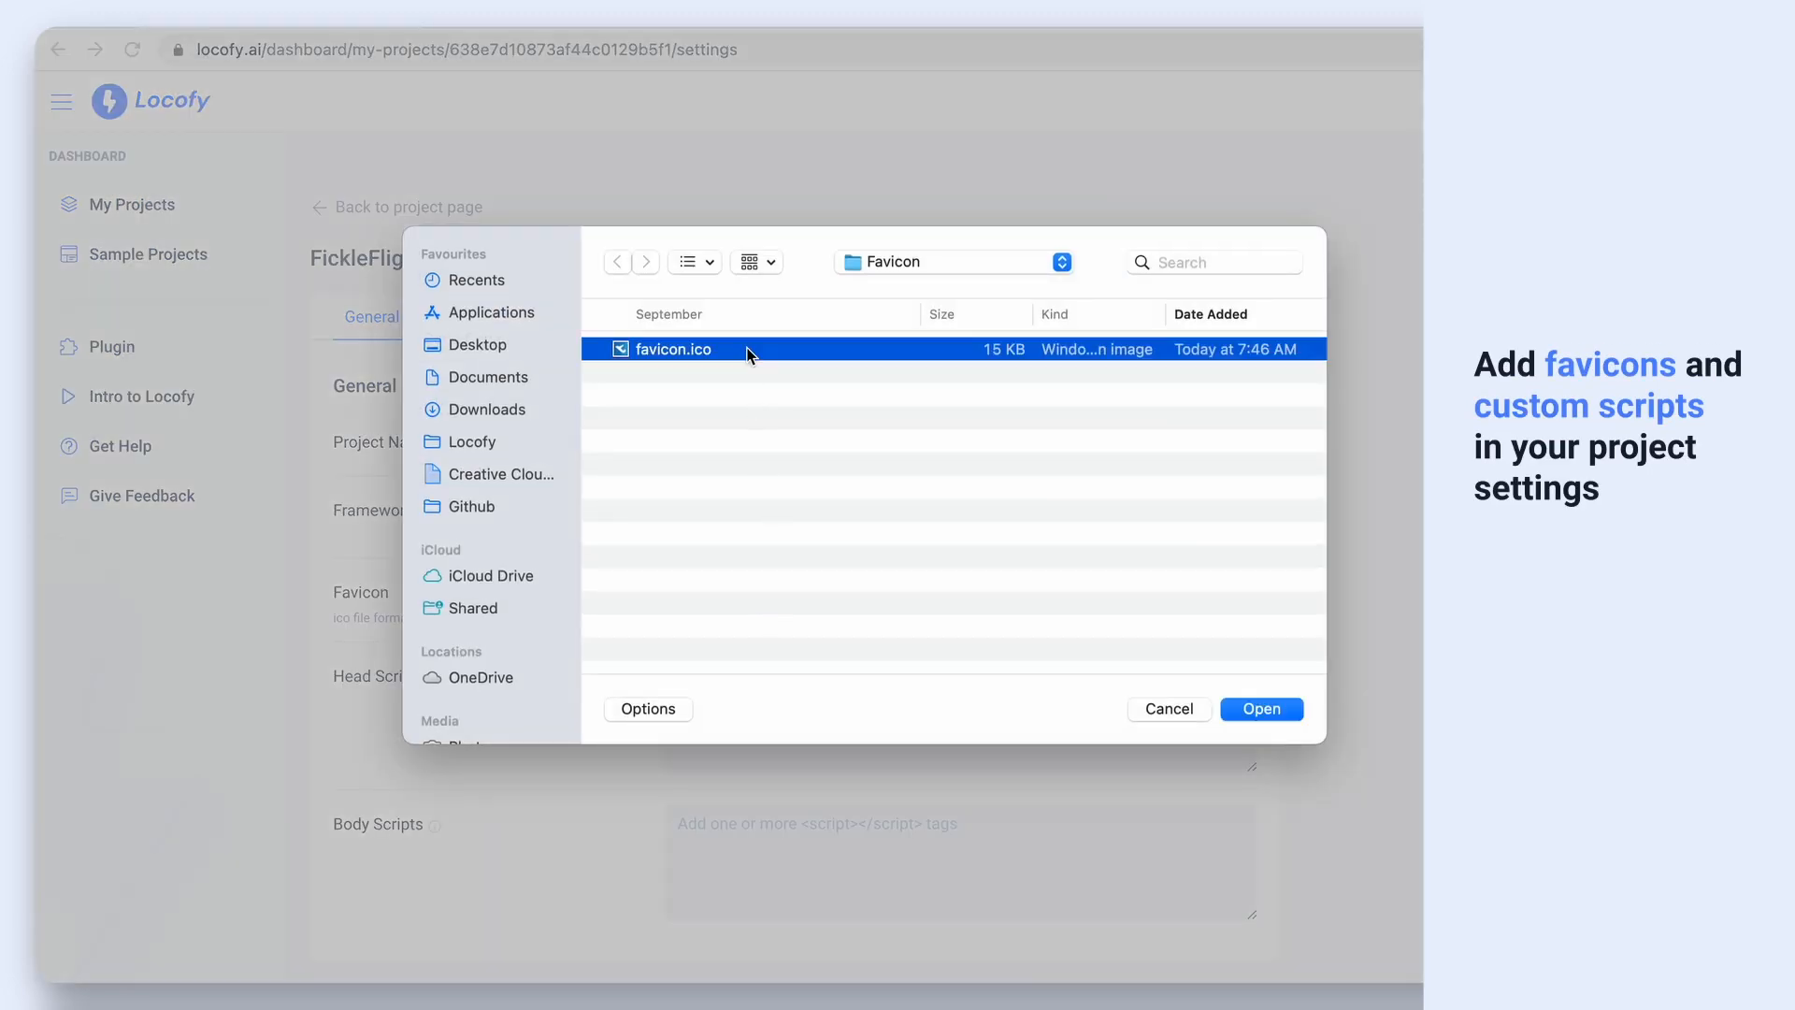
left_click(1260, 709)
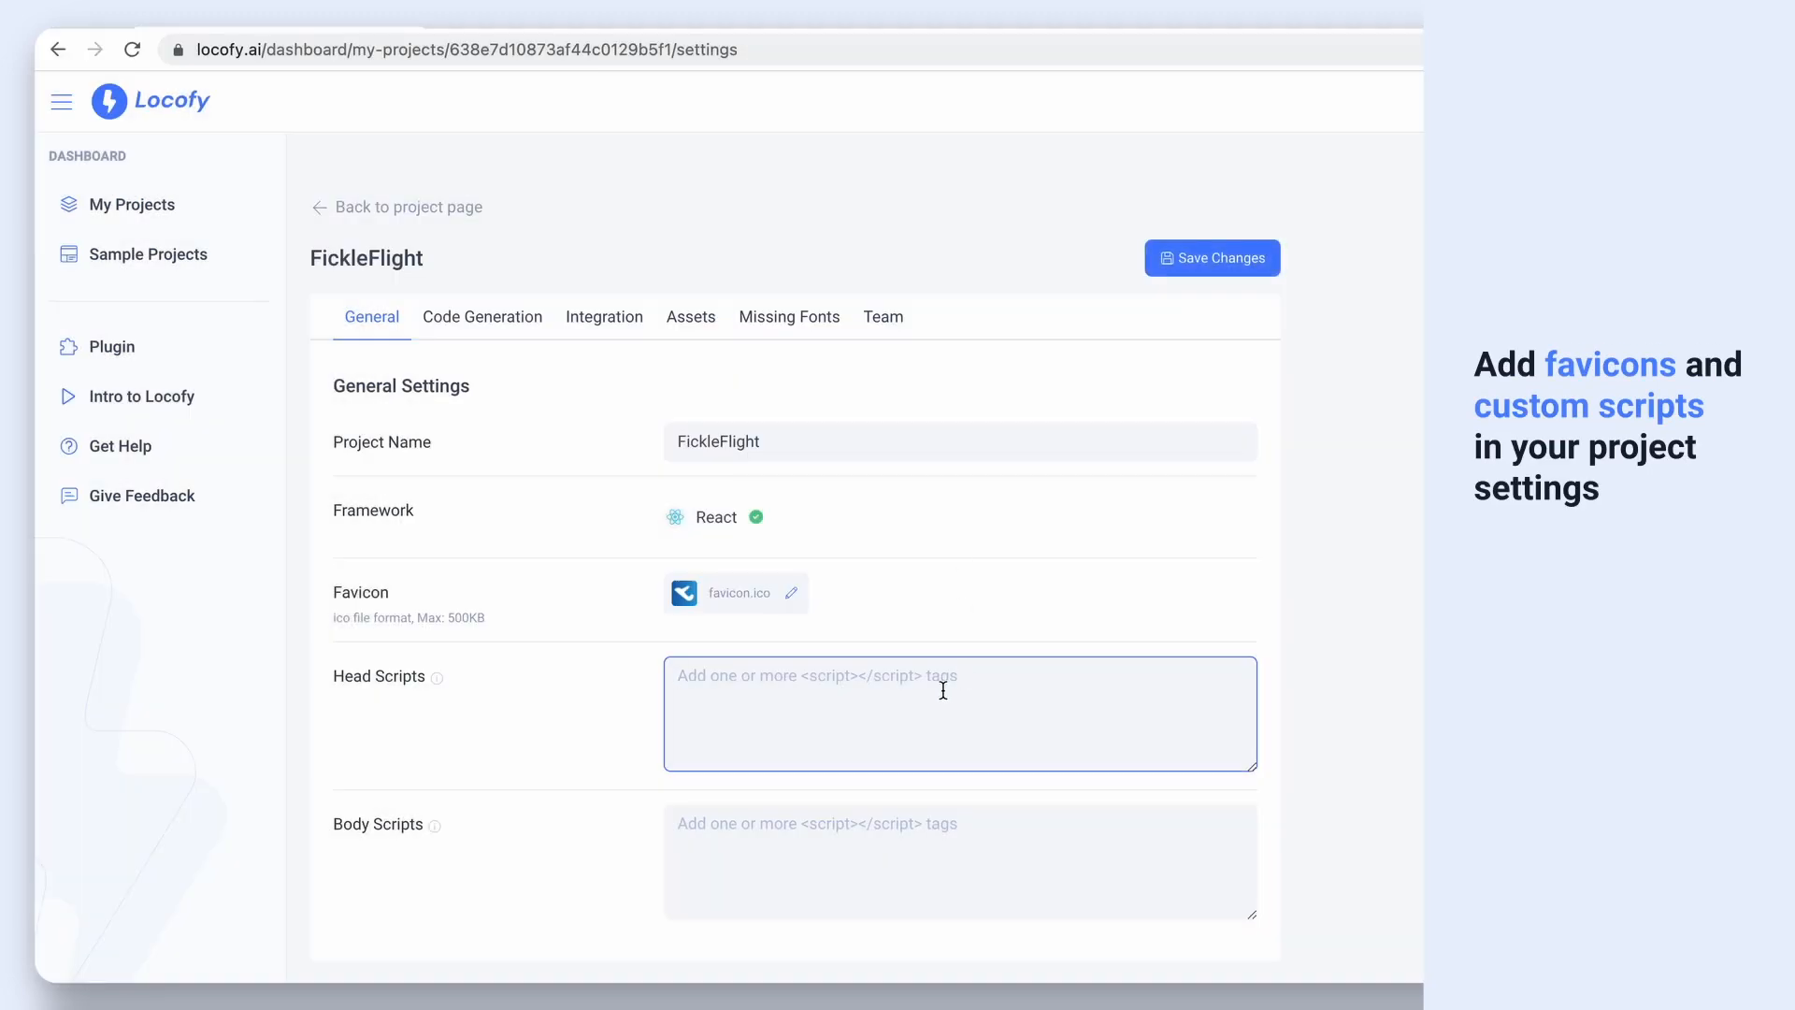
type("<script>")
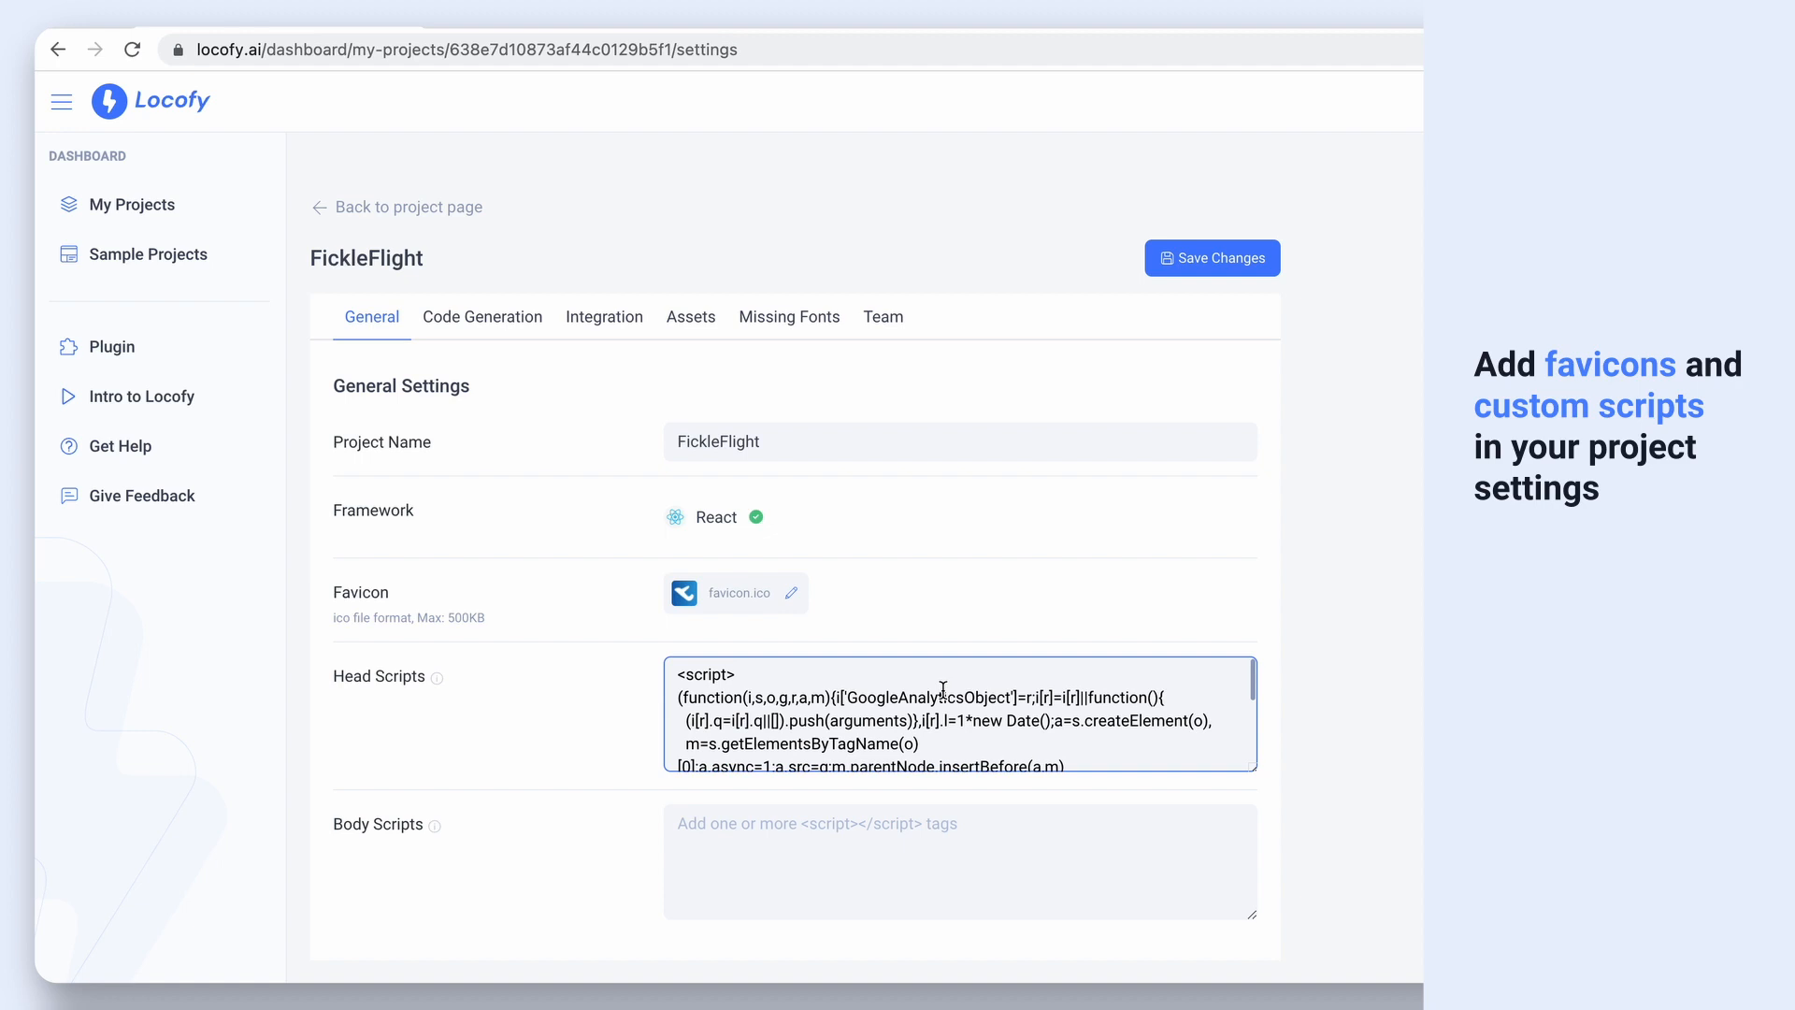
left_click(1211, 258)
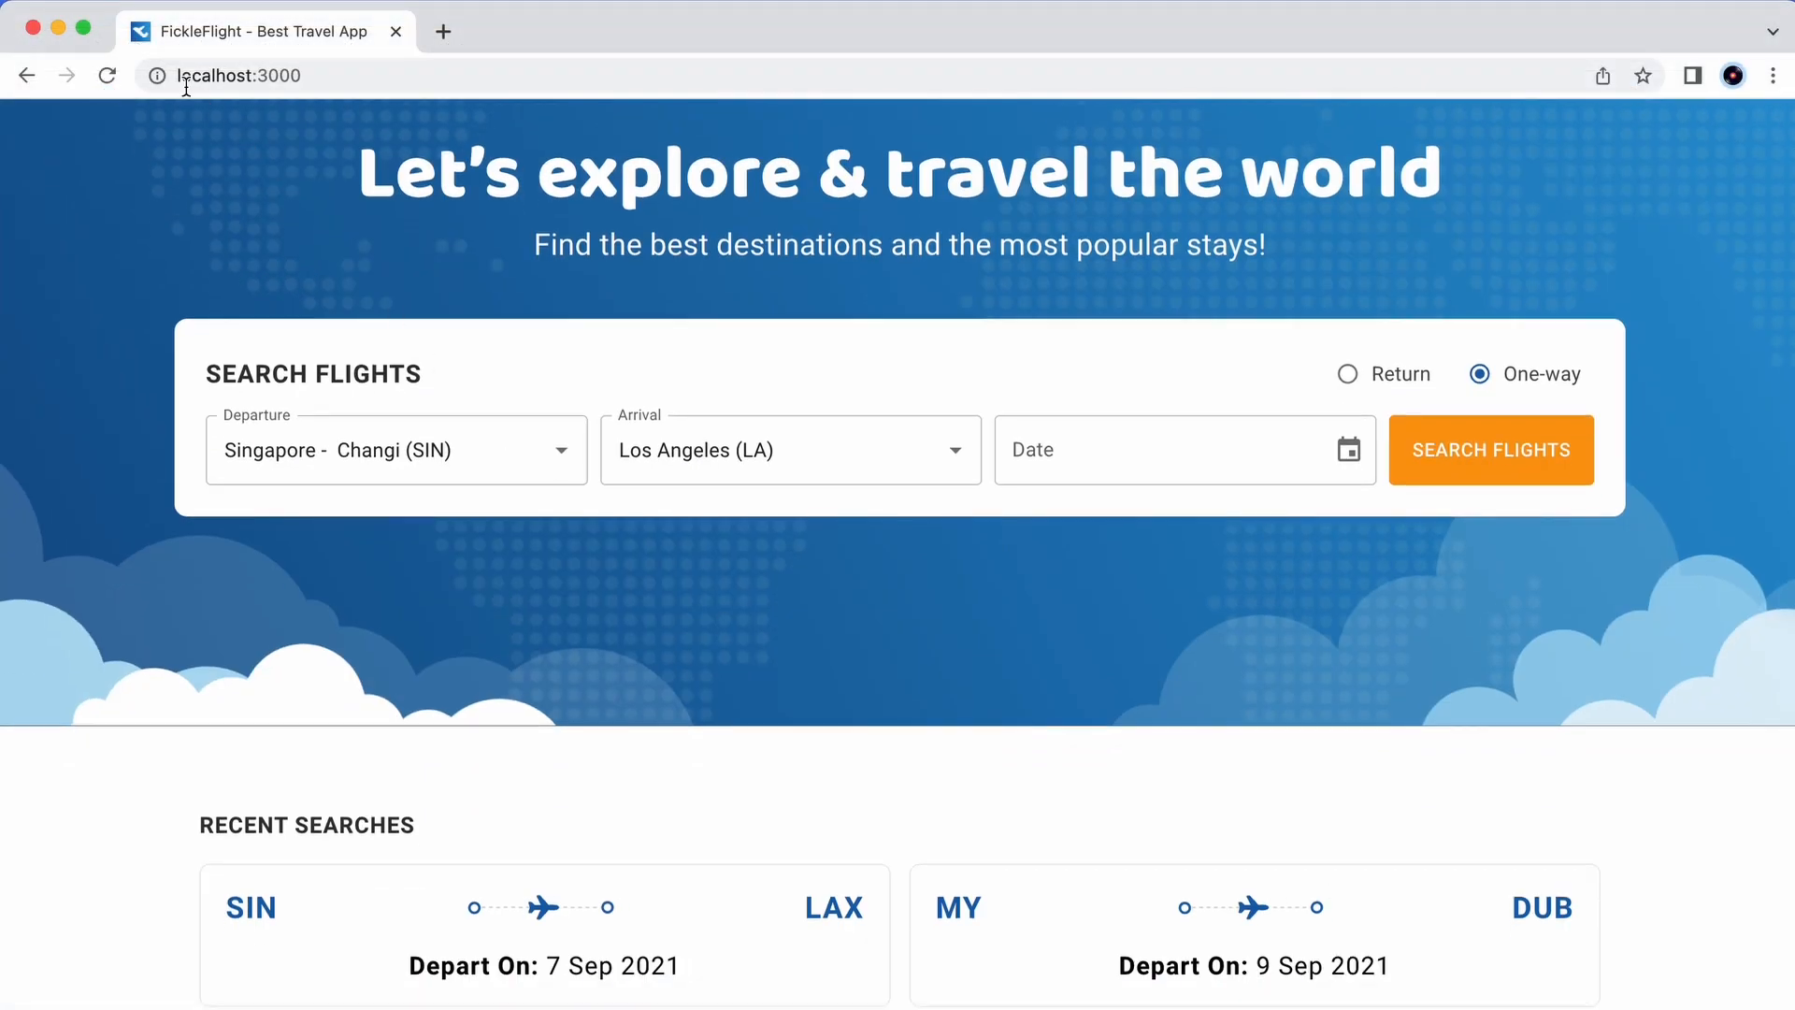
left_click(394, 448)
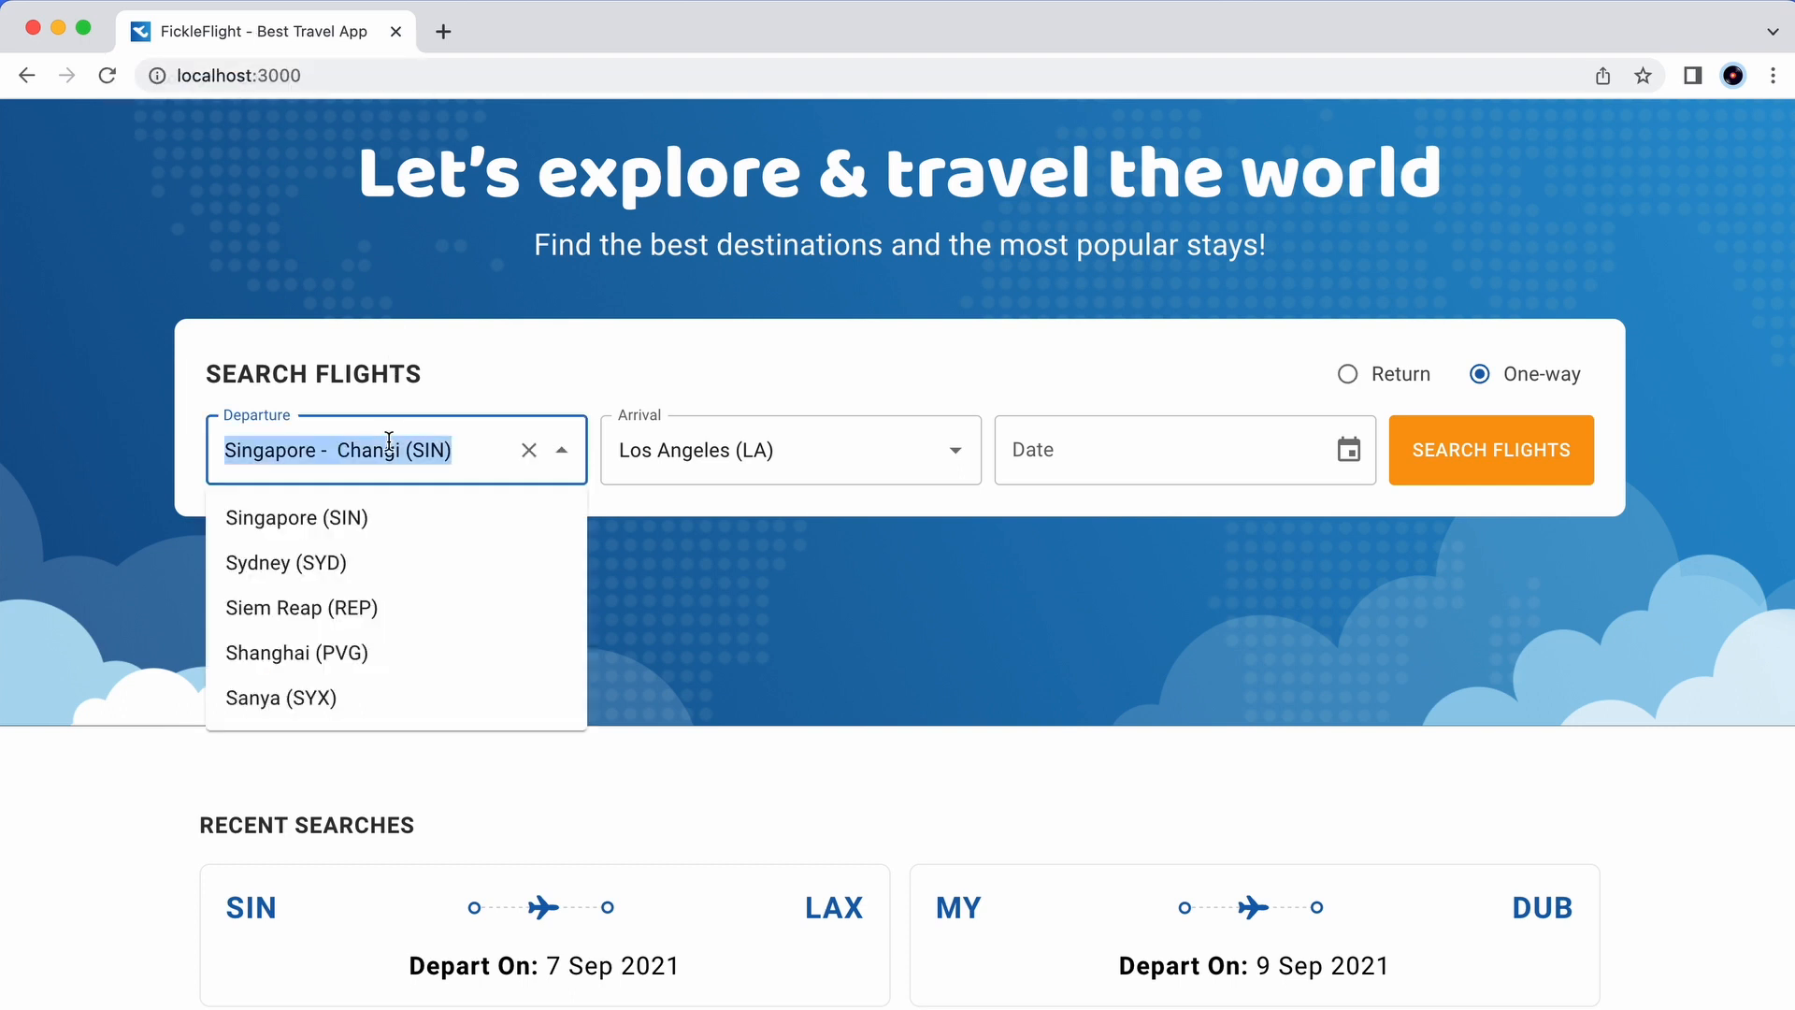
left_click(1167, 448)
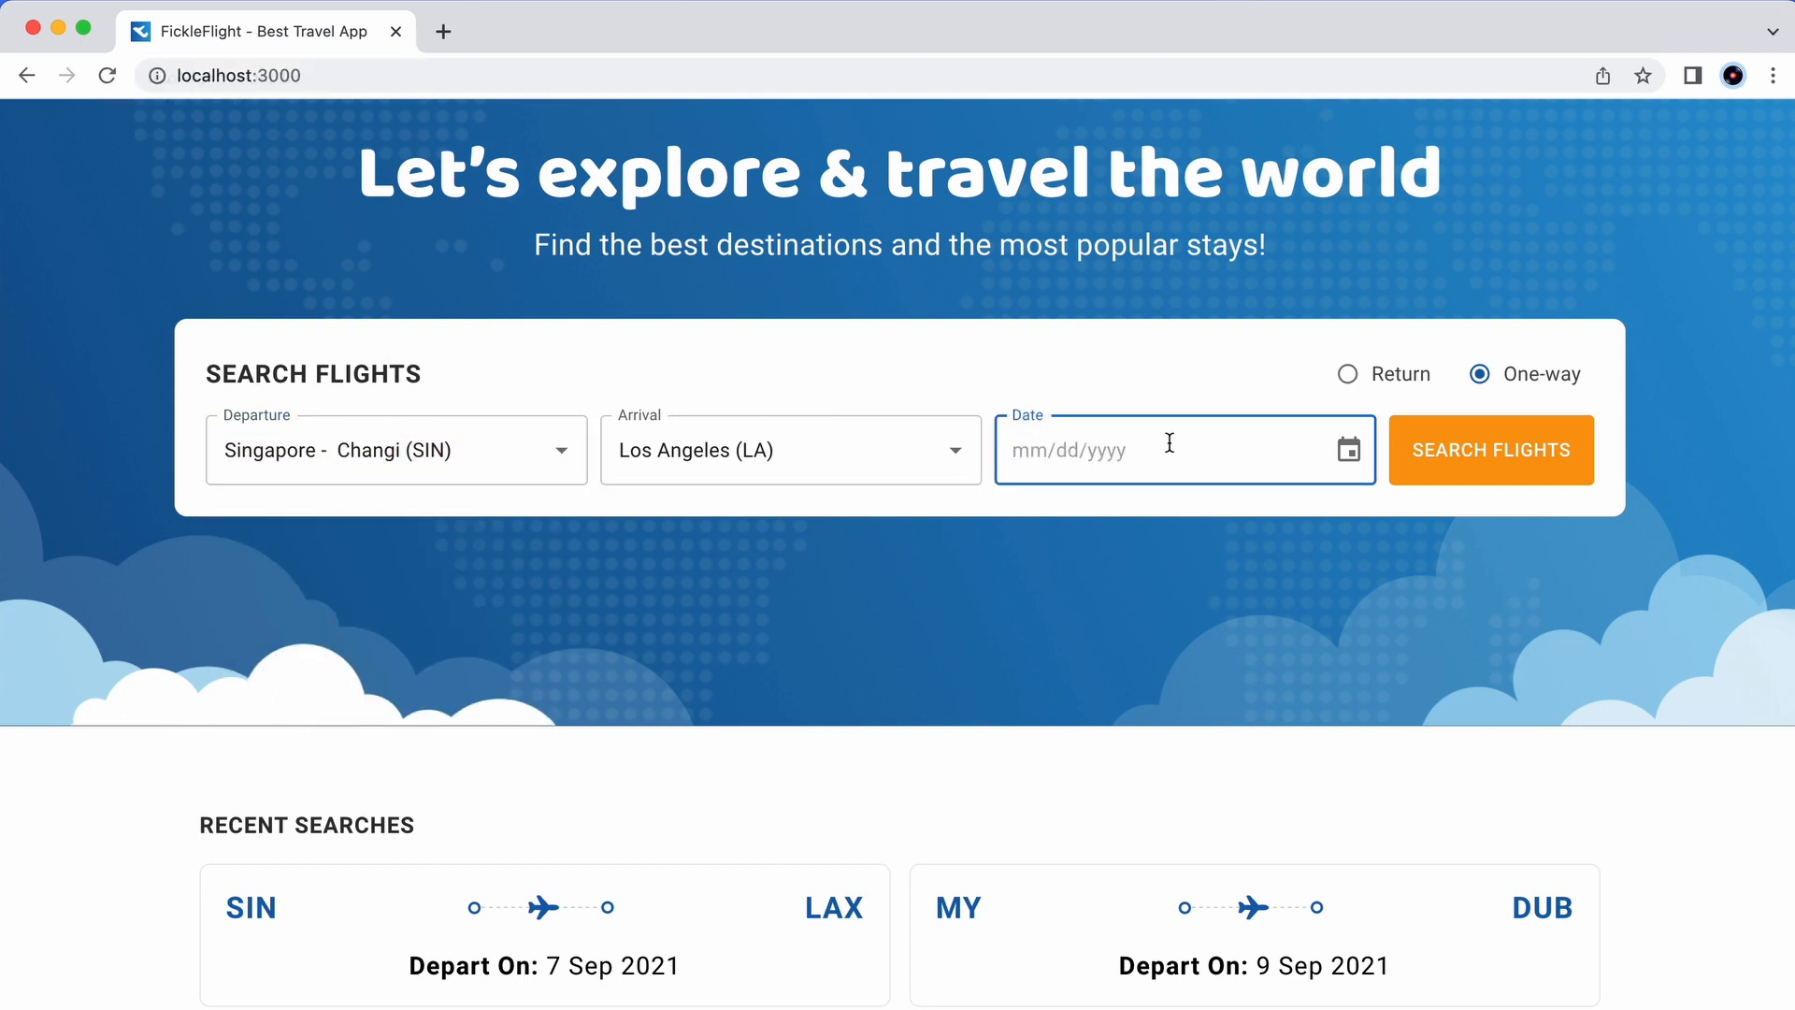